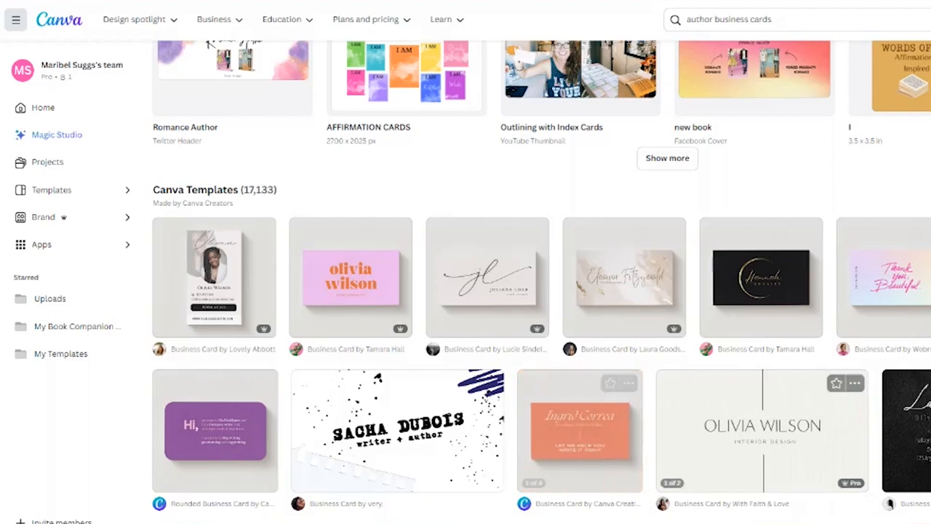
# Start a new design from the Beige Aesthetic Calligraphy business card template.
pyautogui.scroll(-3)
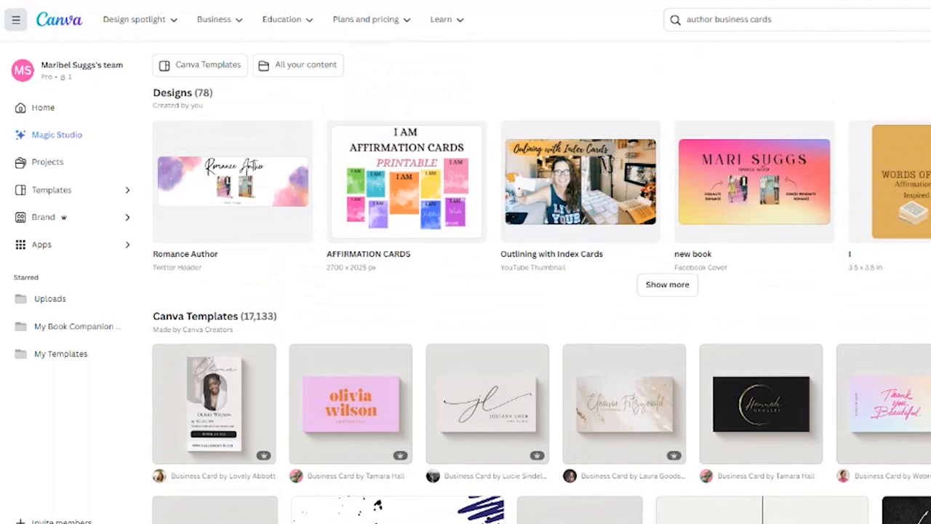
pyautogui.scroll(-3)
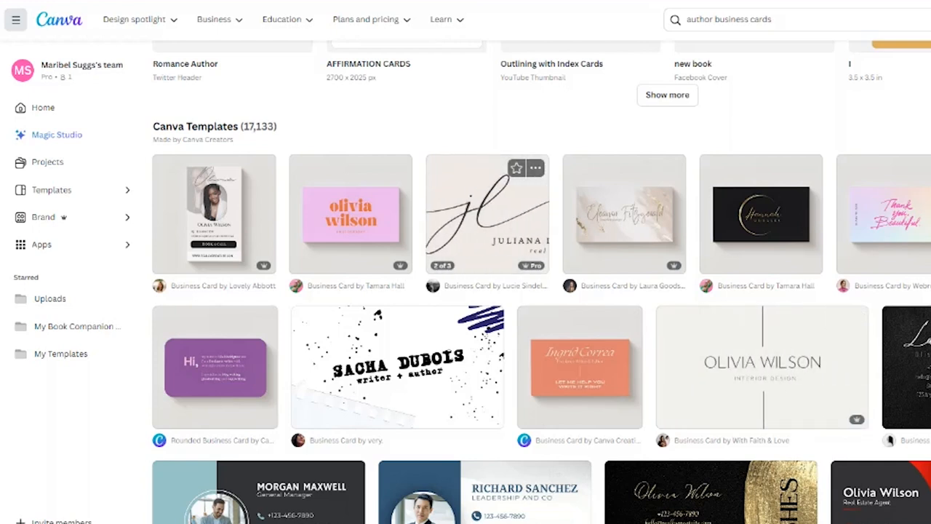
pyautogui.click(486, 214)
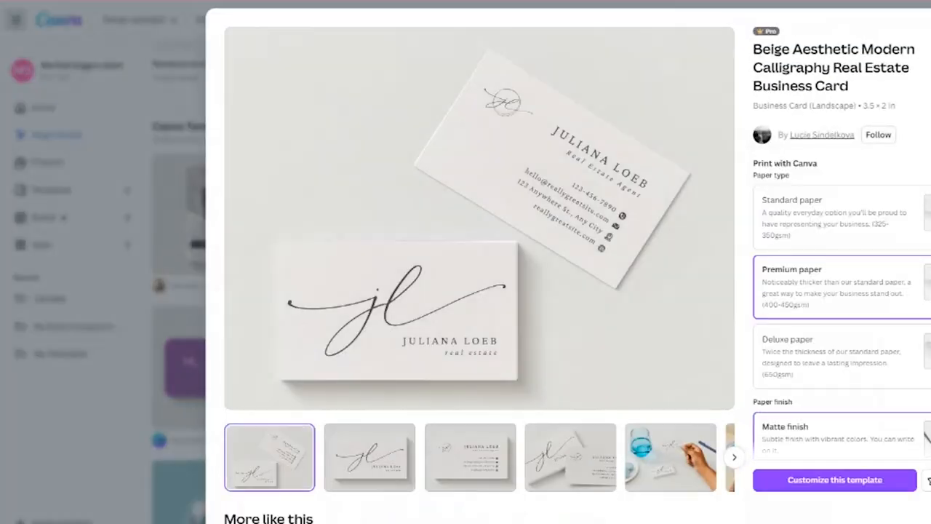
pyautogui.click(835, 480)
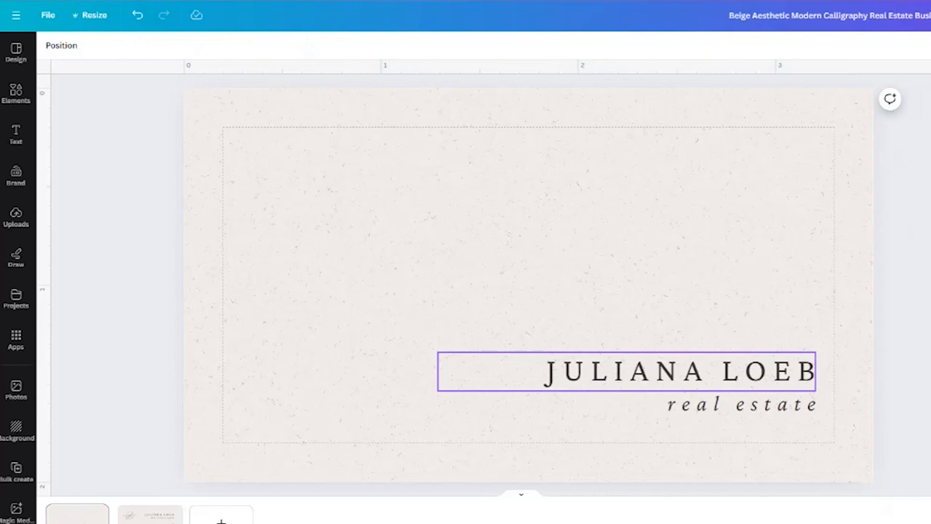
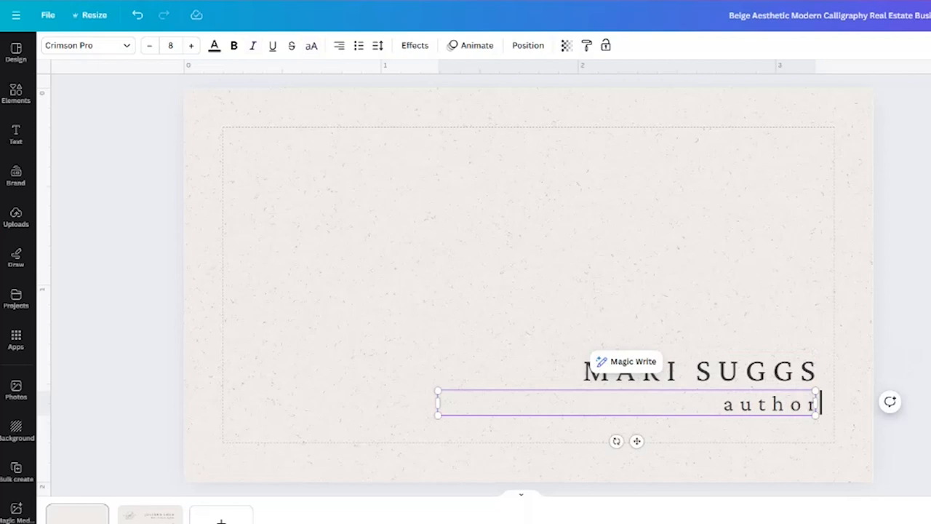
pyautogui.click(253, 46)
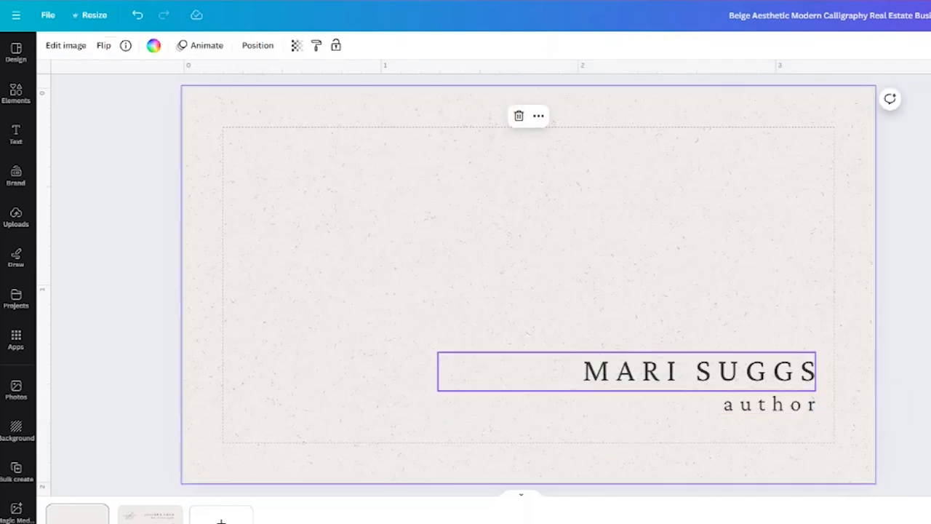
pyautogui.doubleClick(767, 405)
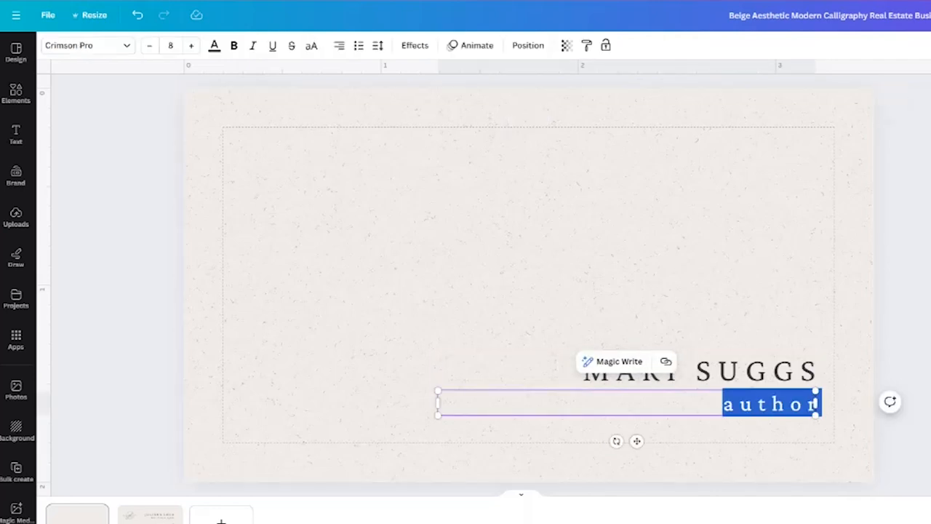
pyautogui.click(253, 45)
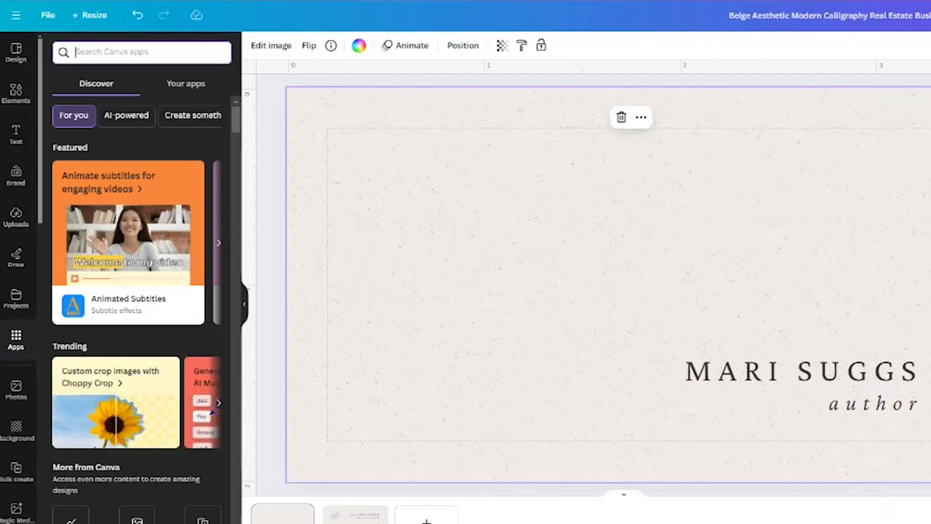
pyautogui.write('qr code')
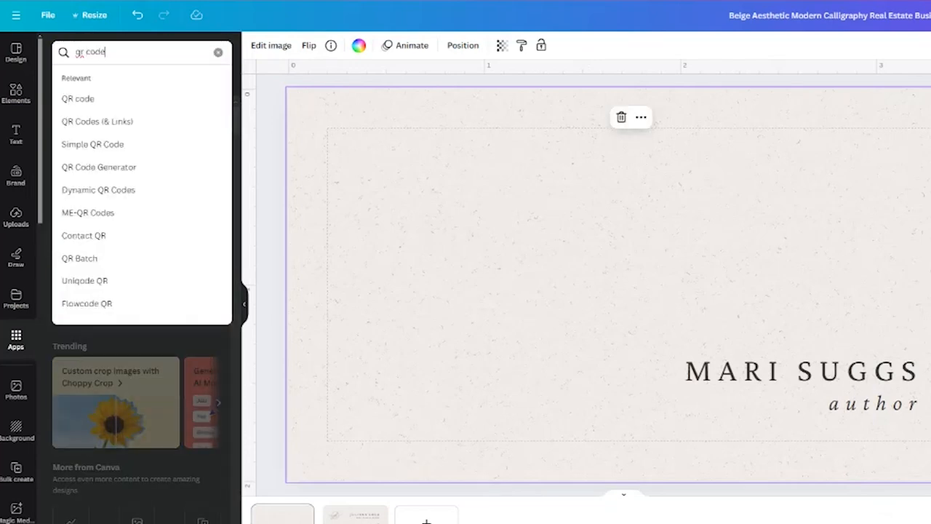
pyautogui.click(79, 99)
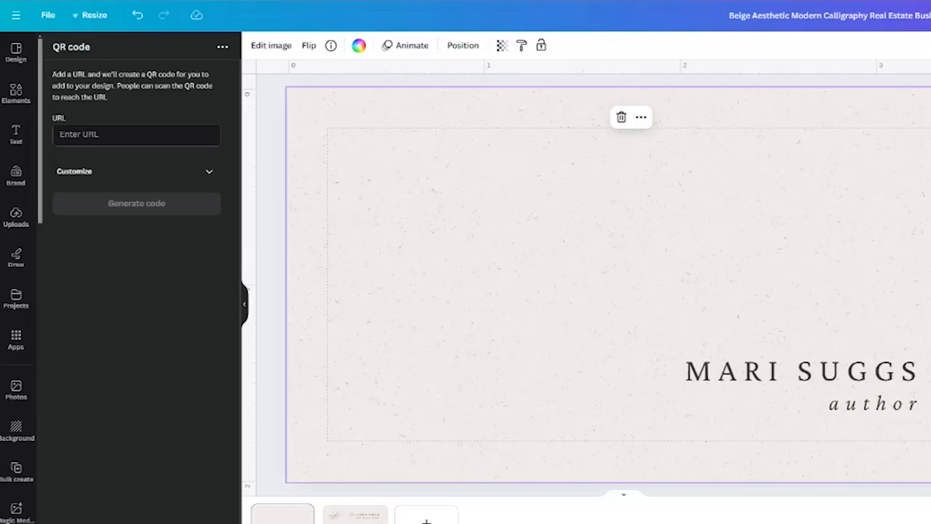
pyautogui.rightClick(137, 134)
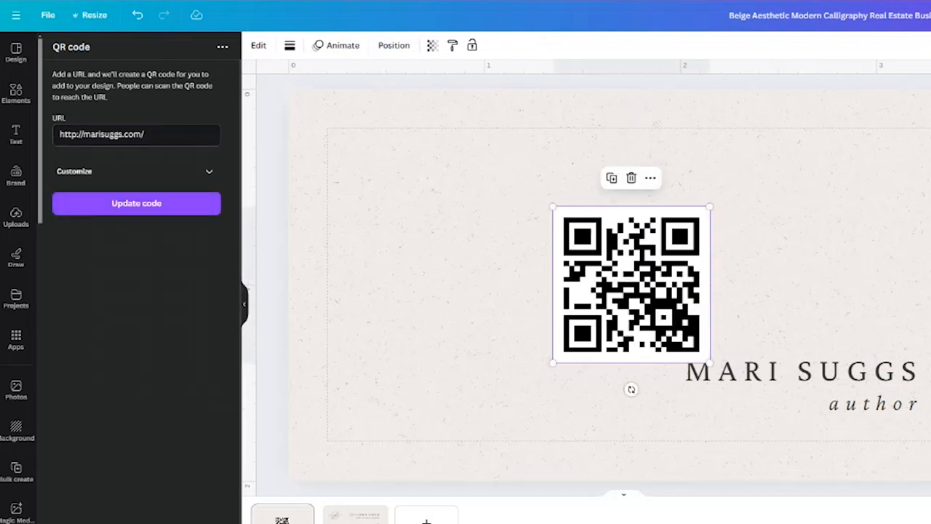
pyautogui.moveTo(632, 283); pyautogui.dragTo(428, 273)
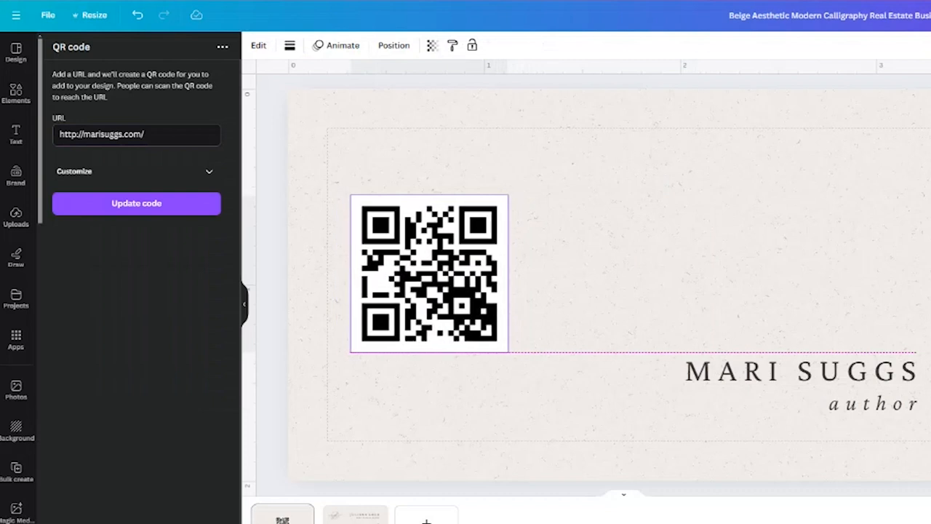
pyautogui.click(427, 274)
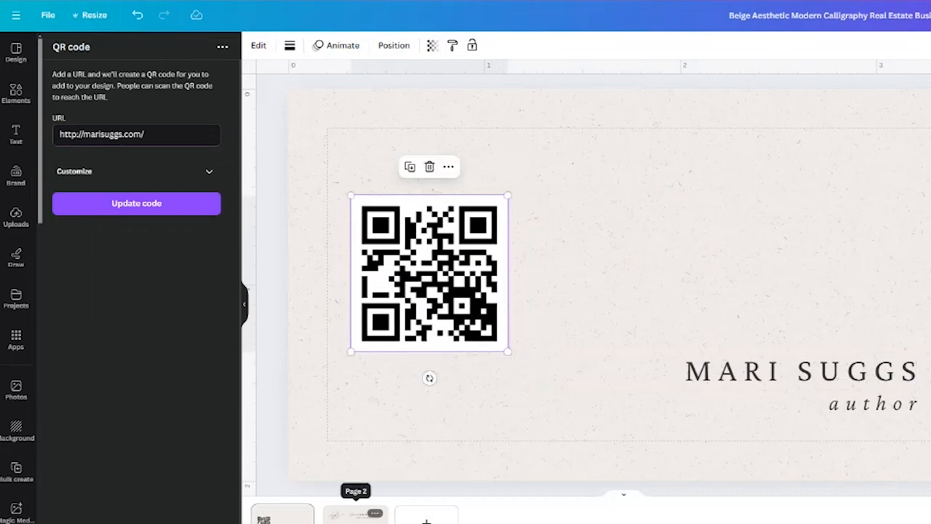
pyautogui.click(355, 512)
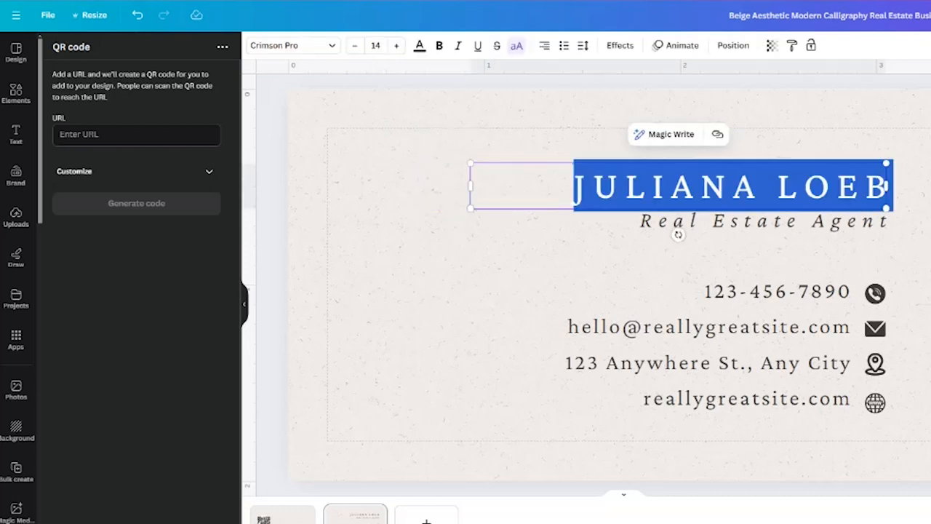
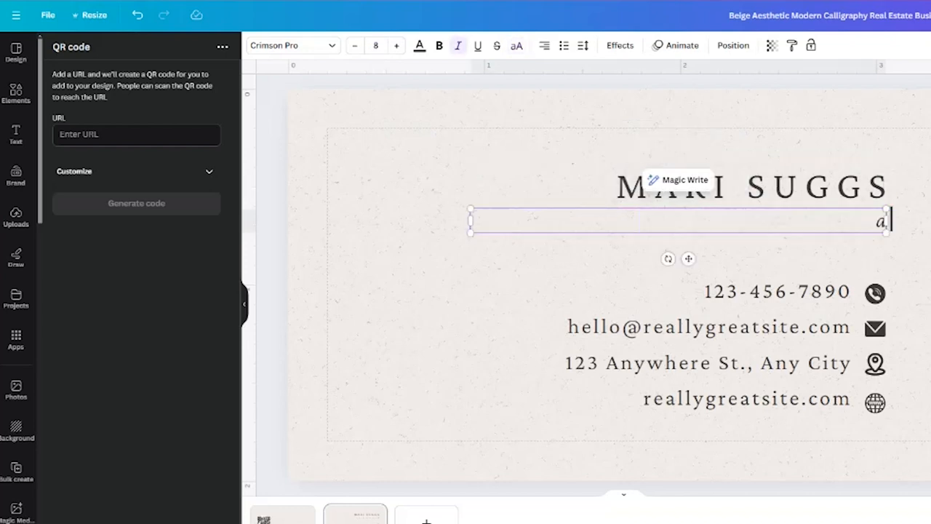
pyautogui.write('uthor')
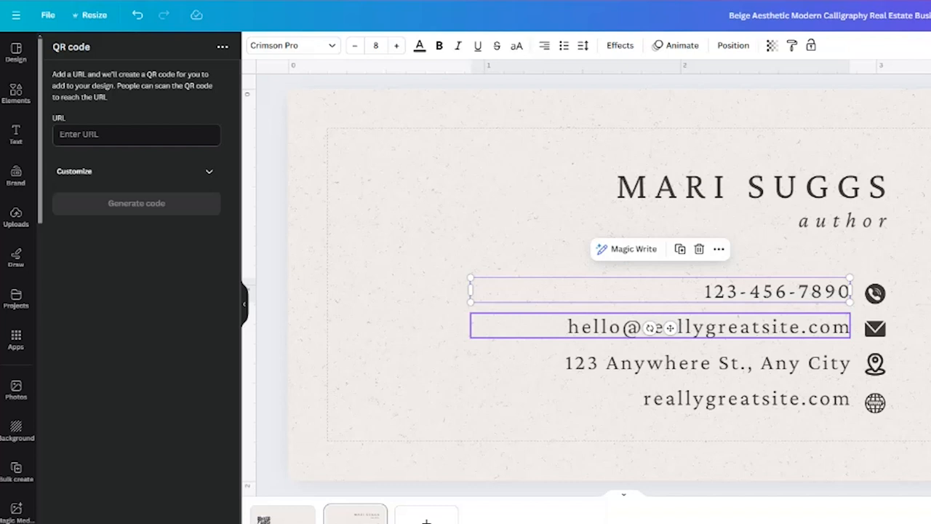
pyautogui.tripleClick(705, 326)
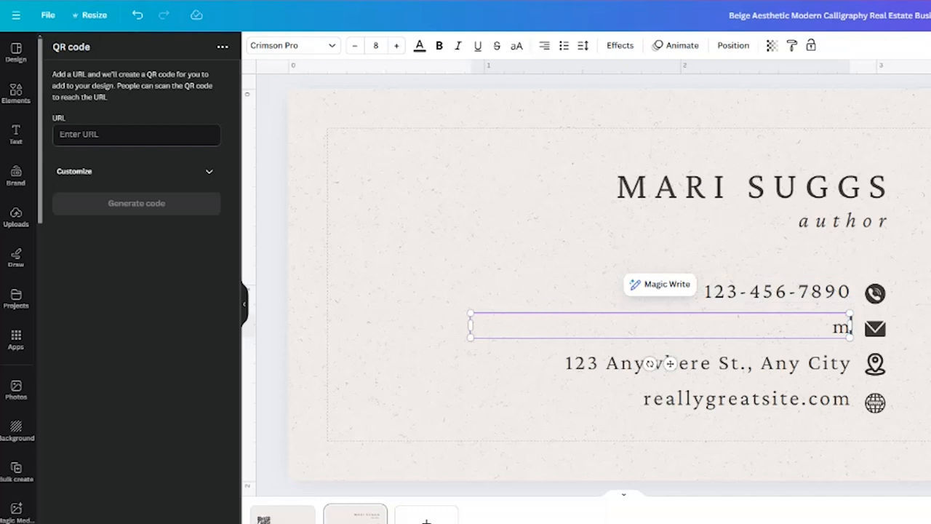
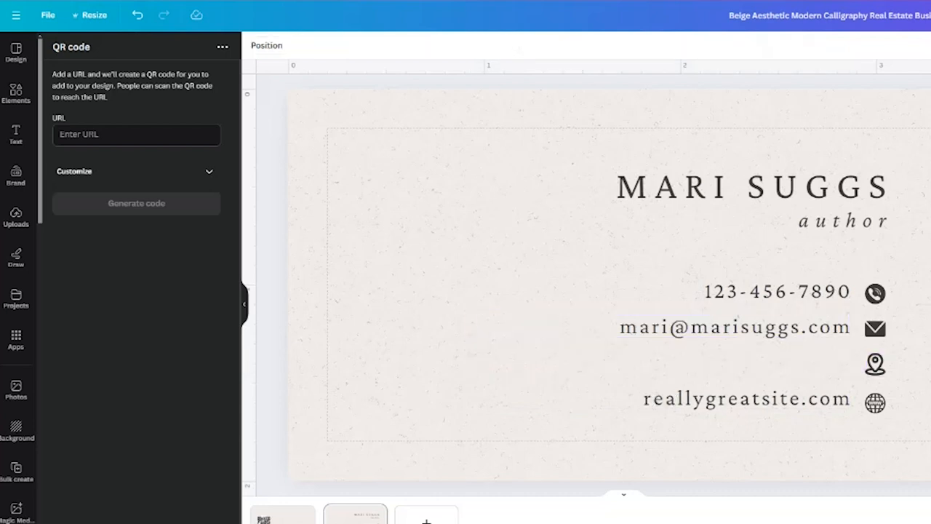
pyautogui.click(745, 399)
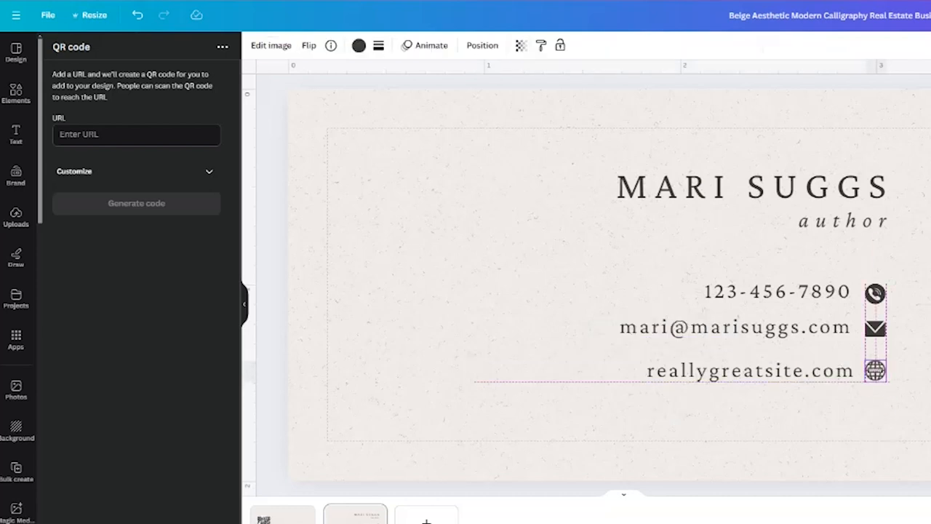
pyautogui.click(745, 371)
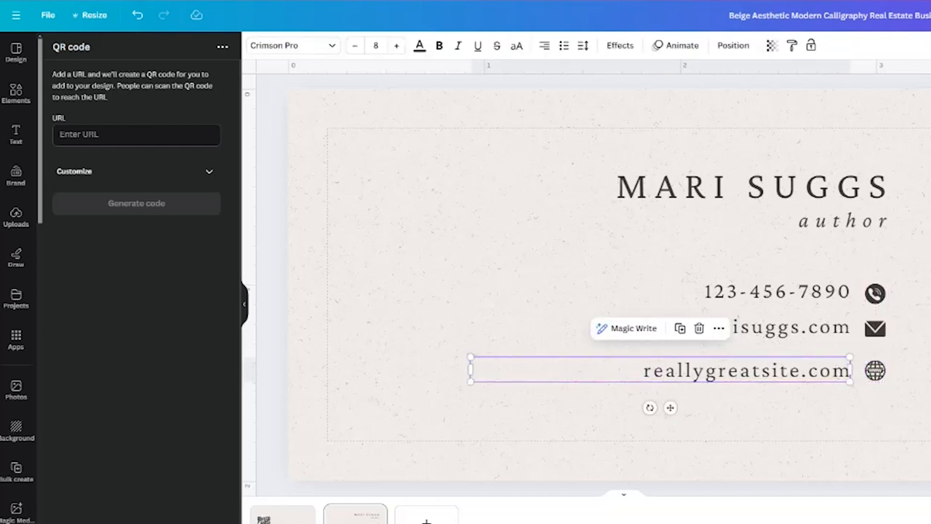
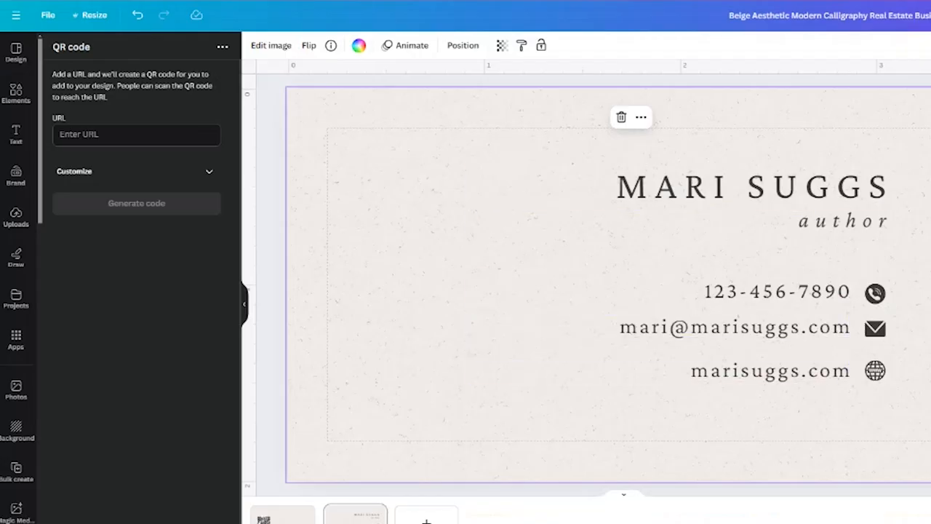
pyautogui.click(769, 371)
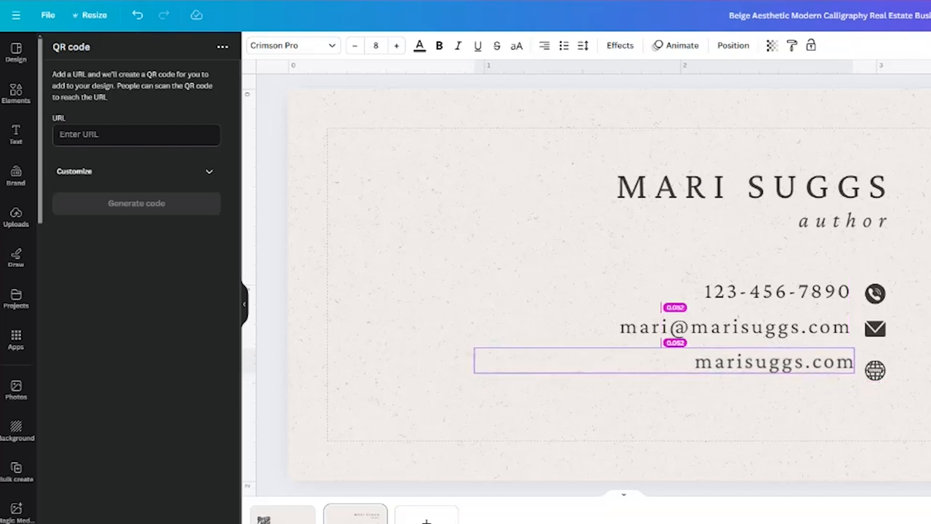
pyautogui.click(876, 371)
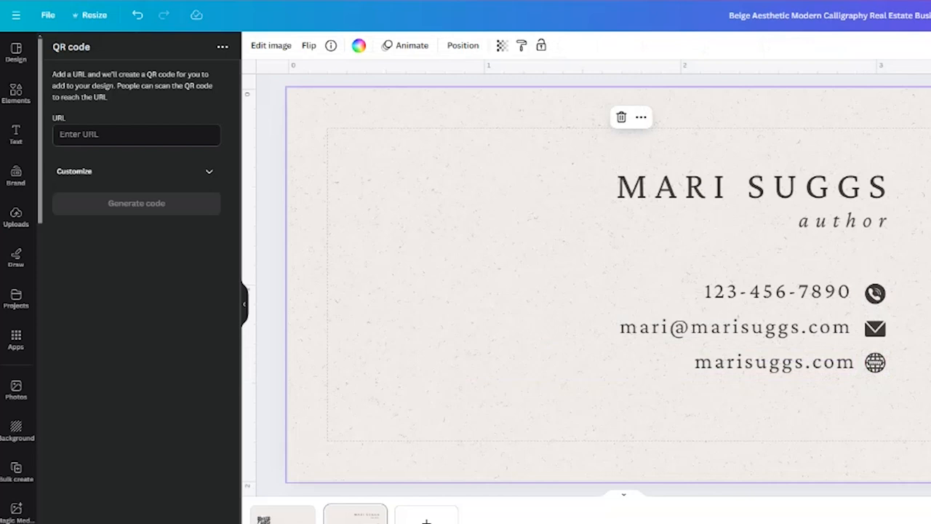
pyautogui.click(733, 326)
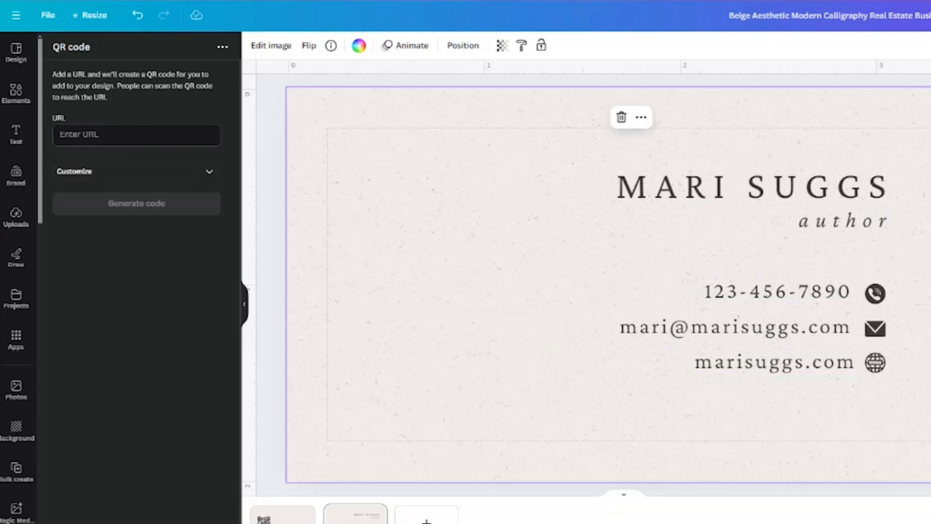
pyautogui.click(136, 204)
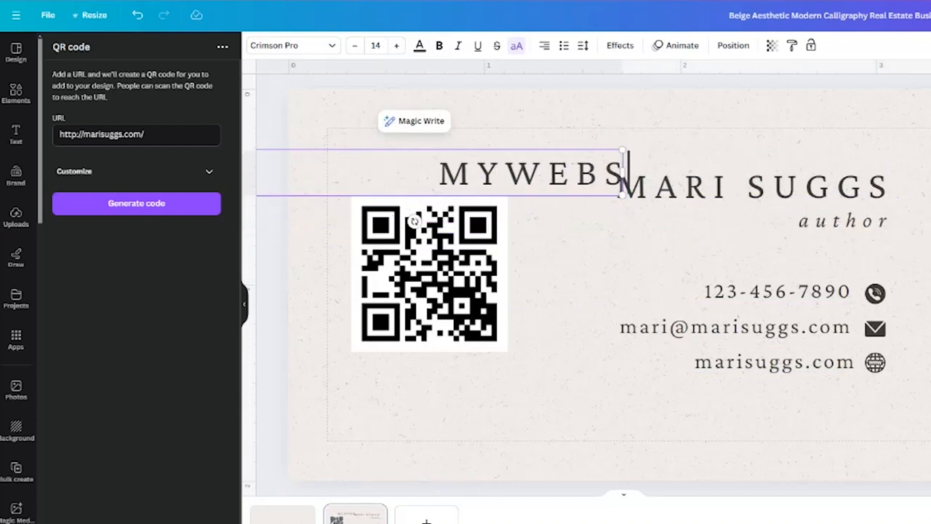
pyautogui.write('TITE')
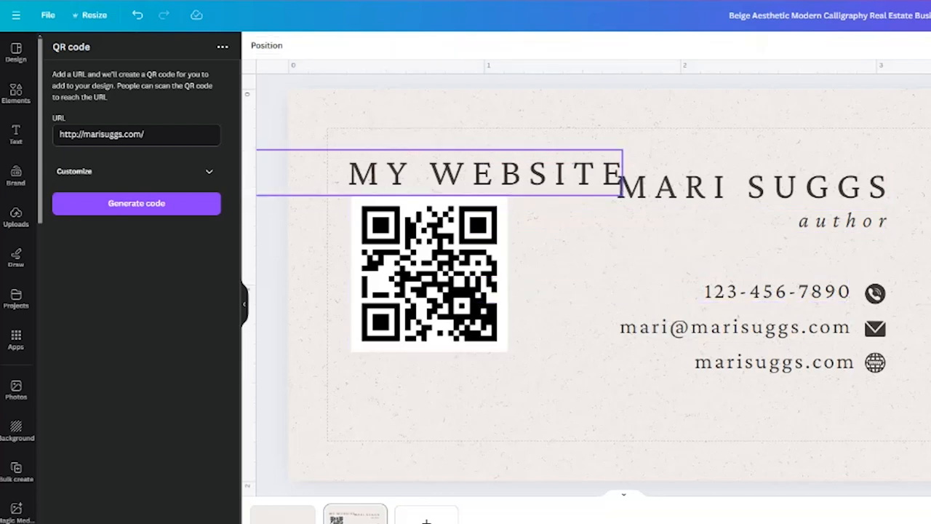
pyautogui.click(482, 173)
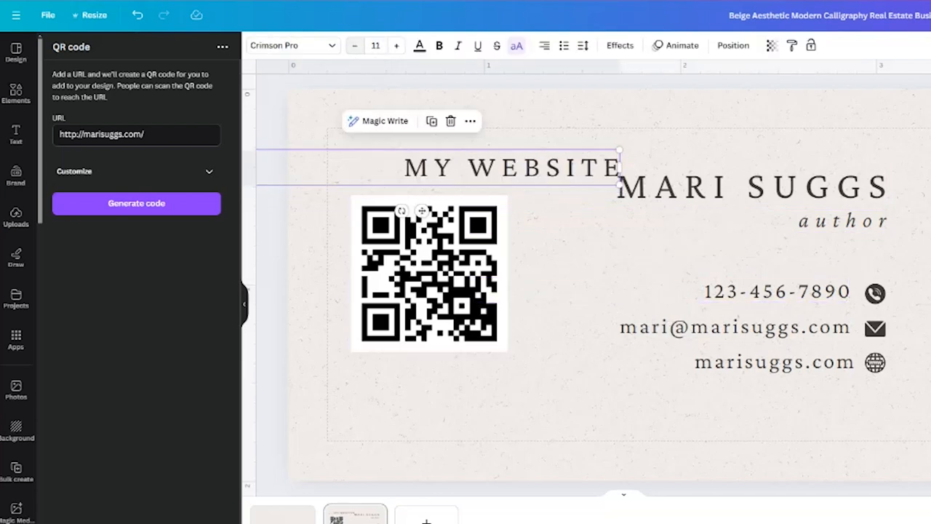
pyautogui.click(355, 45)
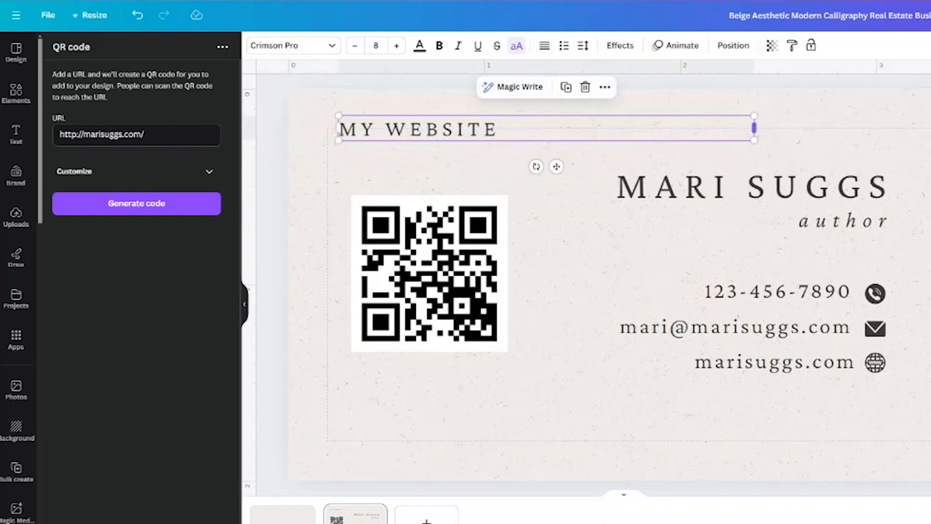
pyautogui.moveTo(753, 128); pyautogui.dragTo(508, 128)
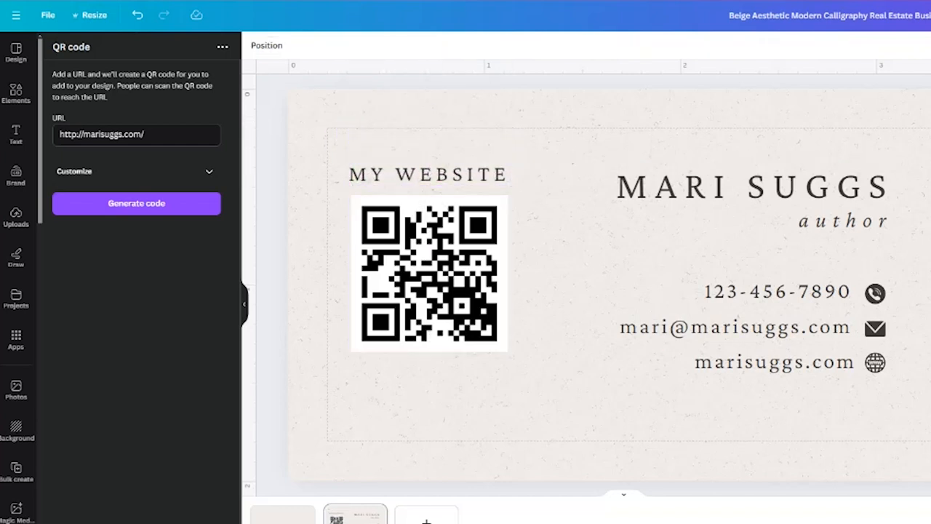
# Add a 12-column guide layout via File > Settings > Add guides.
pyautogui.click(47, 14)
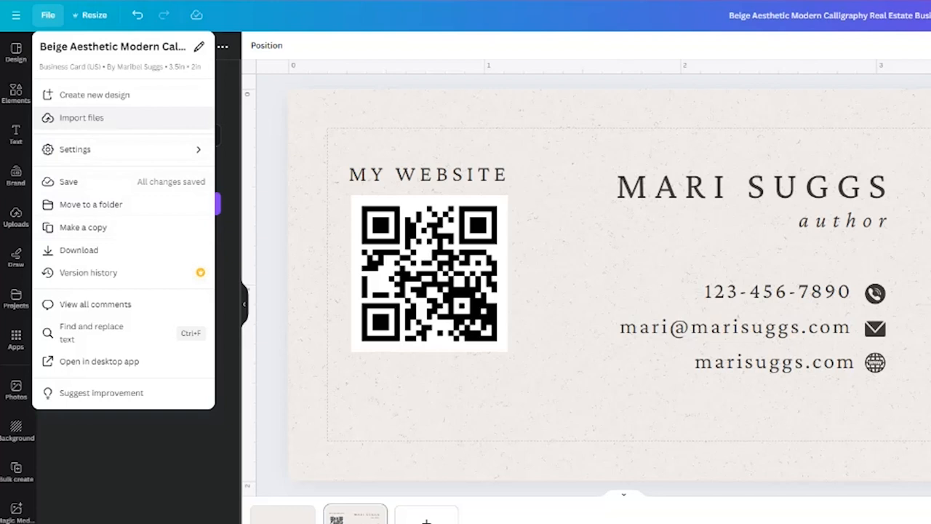
pyautogui.click(74, 148)
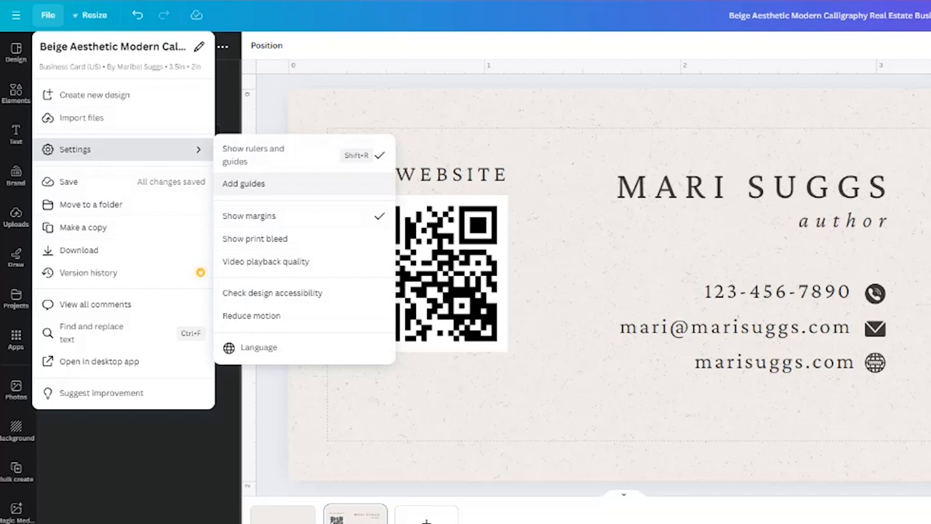
pyautogui.click(243, 183)
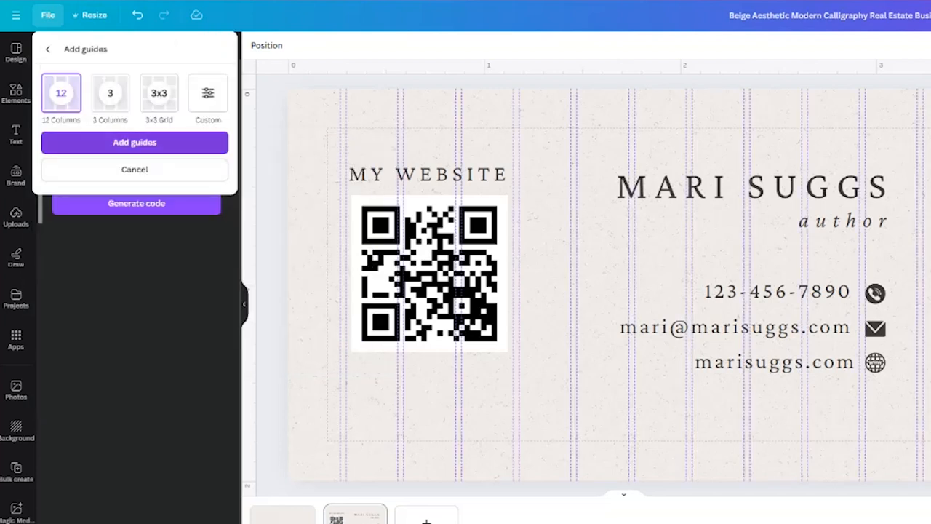
pyautogui.click(134, 142)
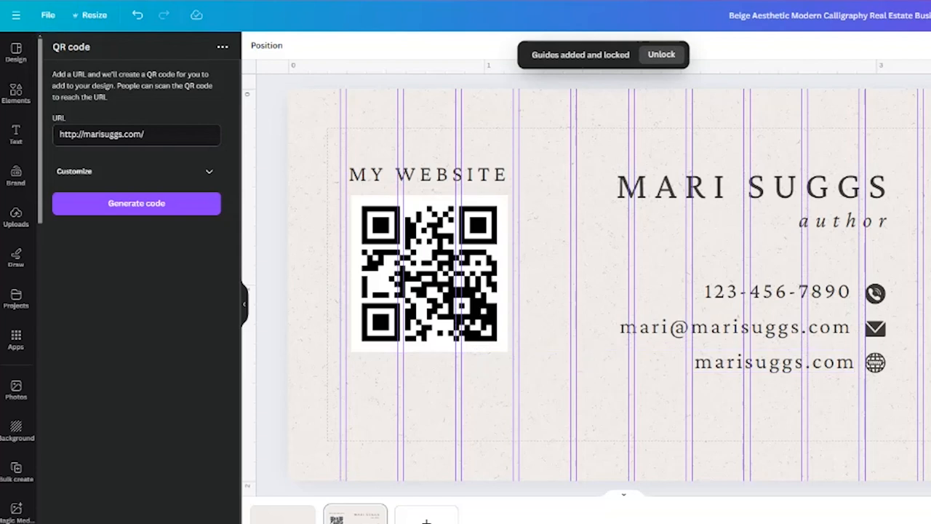
# Align the website QR code and MY WEBSITE heading to the guides.
pyautogui.click(427, 282)
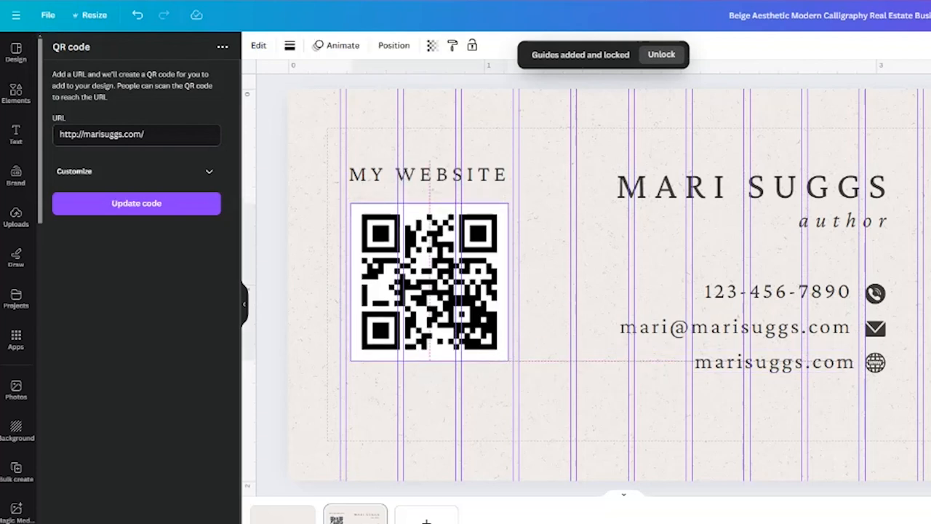
pyautogui.click(429, 283)
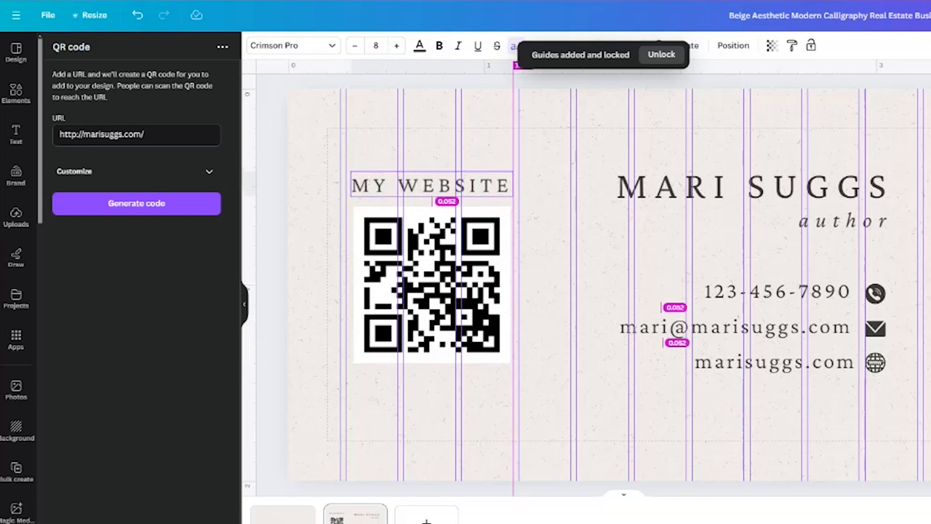
pyautogui.click(431, 185)
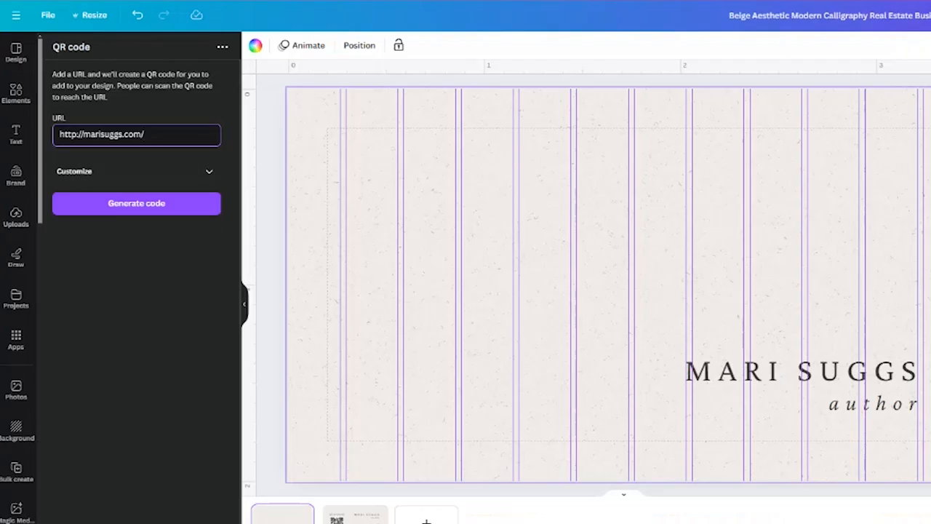
pyautogui.write('https://amzn.to/3X9JYGx')
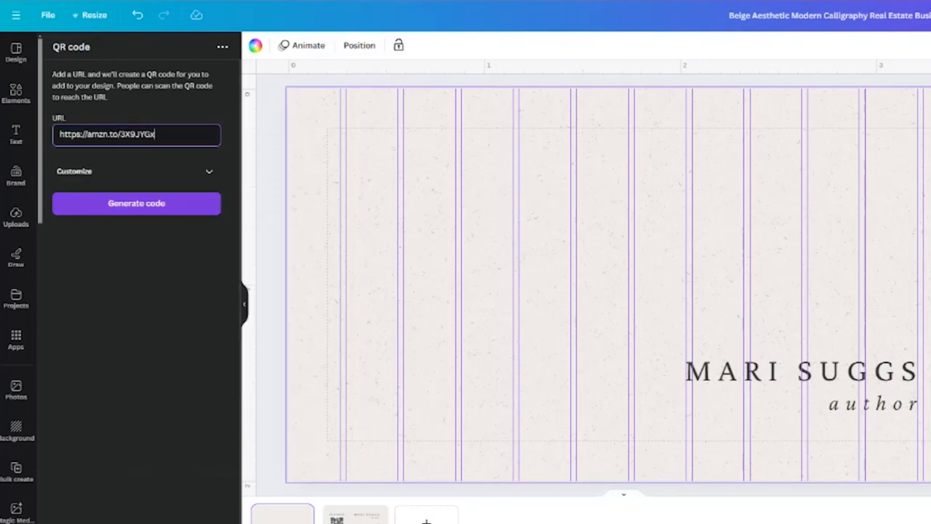
pyautogui.click(137, 204)
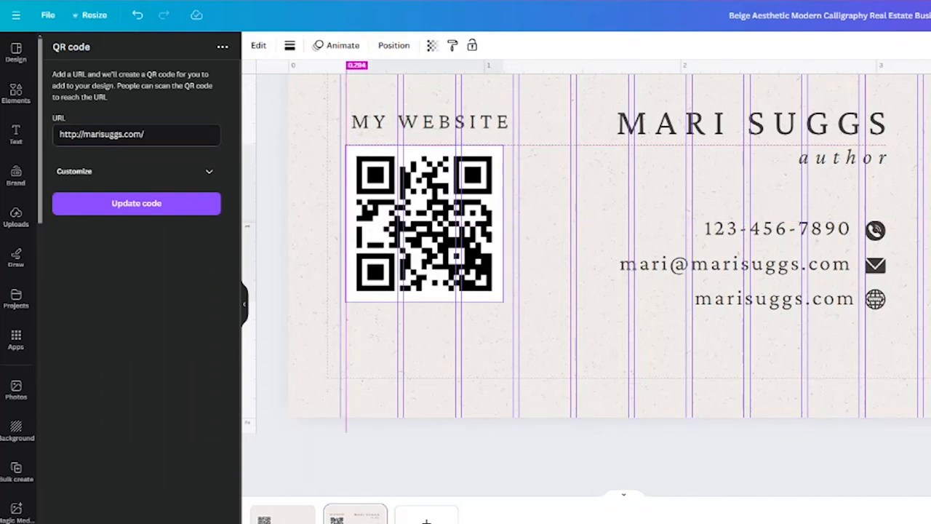
pyautogui.click(424, 122)
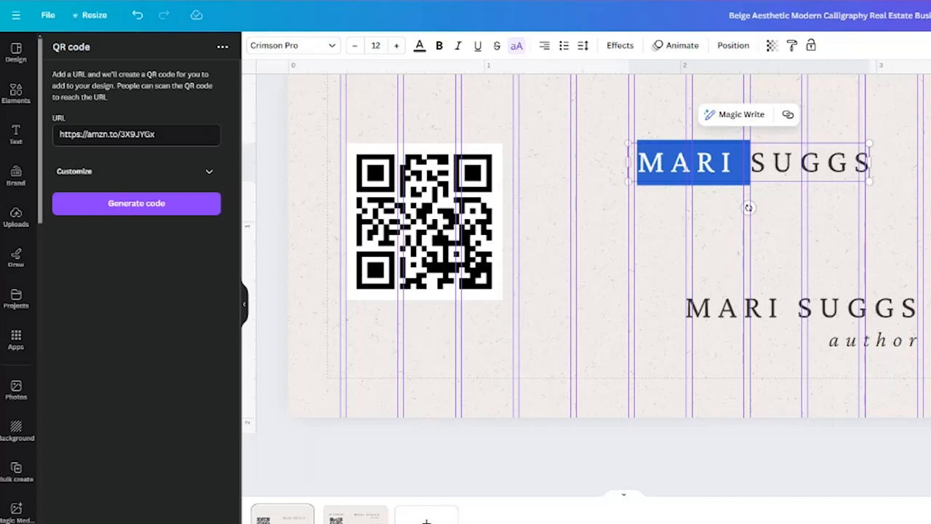
# Retype the copied text as MY BOOKS, narrow its box and place it above the books QR code.
pyautogui.write('MY BOOKS')
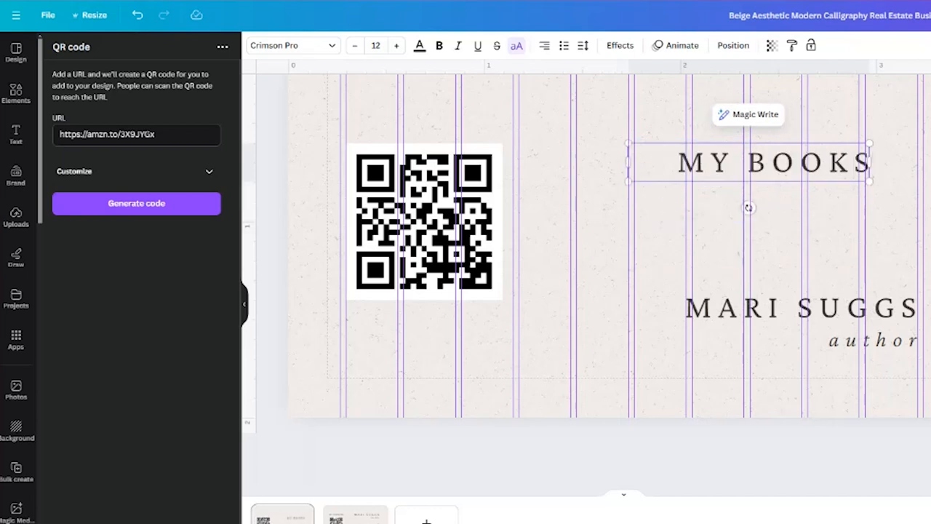
pyautogui.click(544, 45)
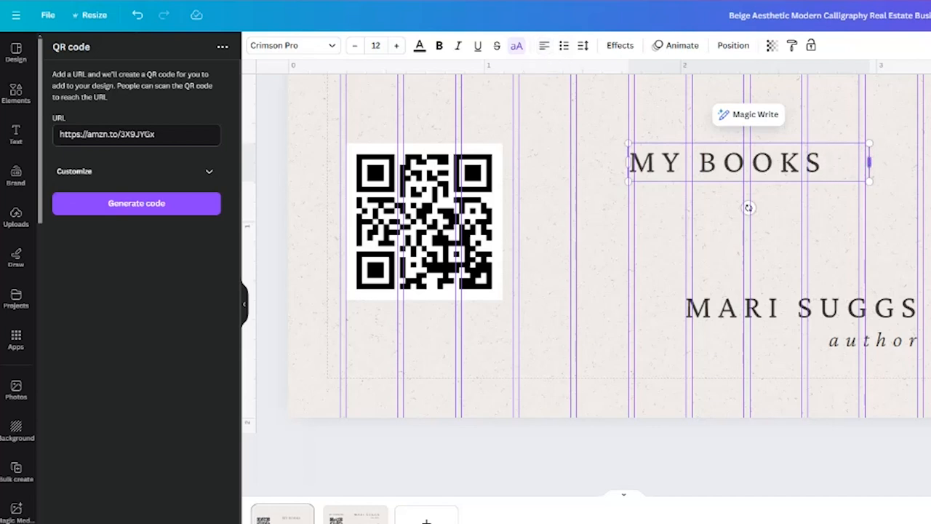
pyautogui.moveTo(870, 162); pyautogui.dragTo(827, 163)
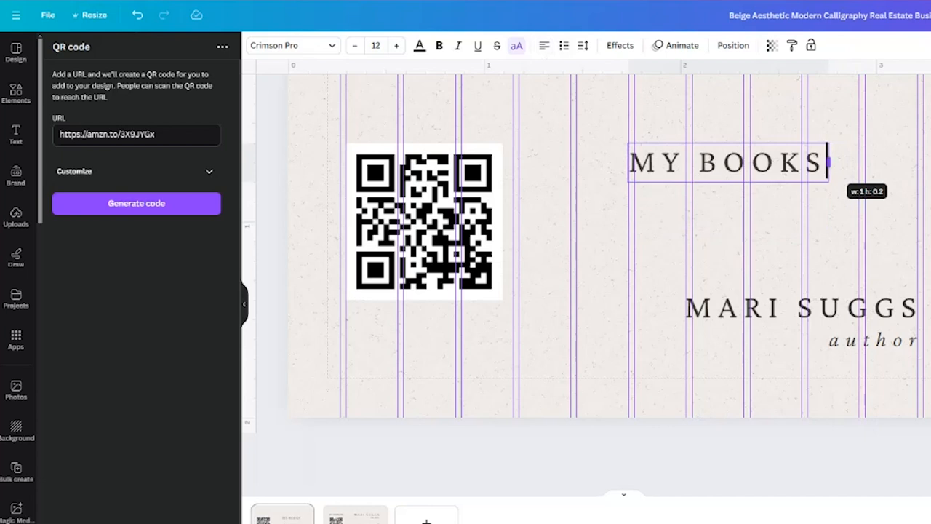
pyautogui.moveTo(727, 162); pyautogui.dragTo(437, 123)
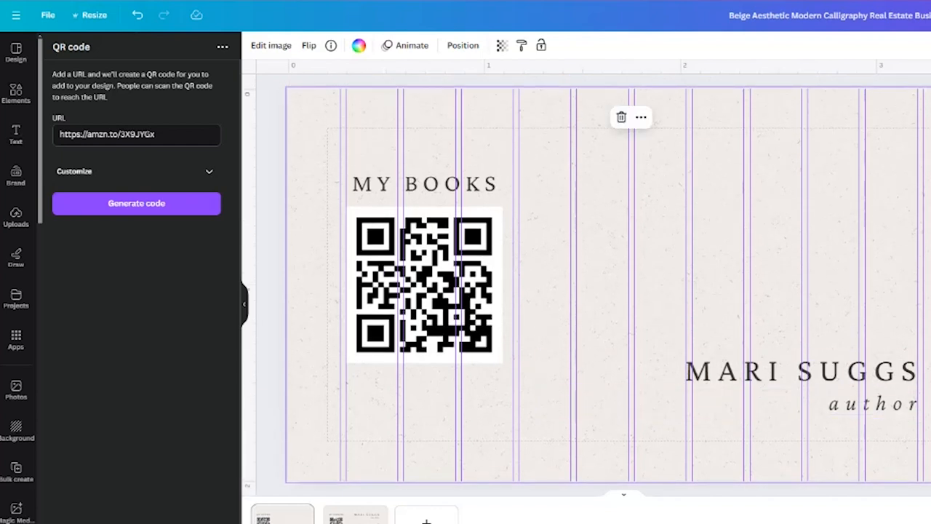
pyautogui.scroll(-3)
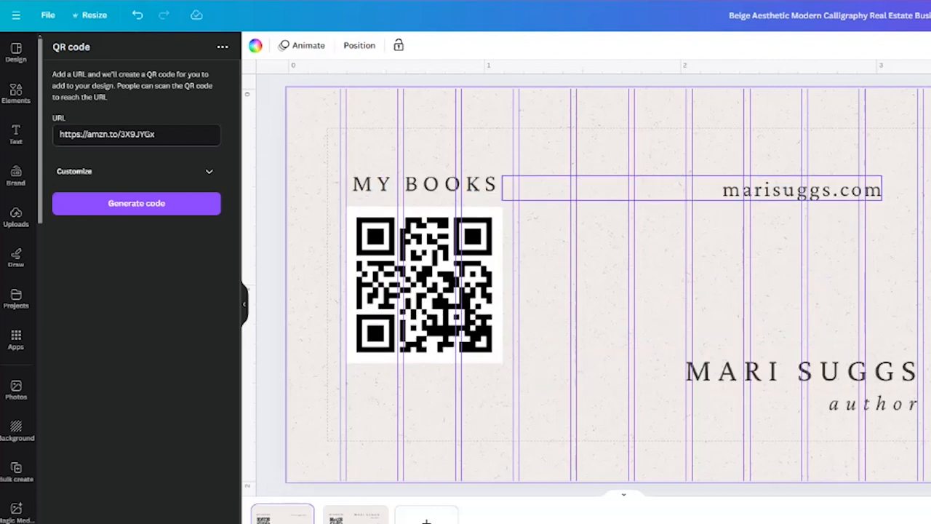
pyautogui.click(799, 189)
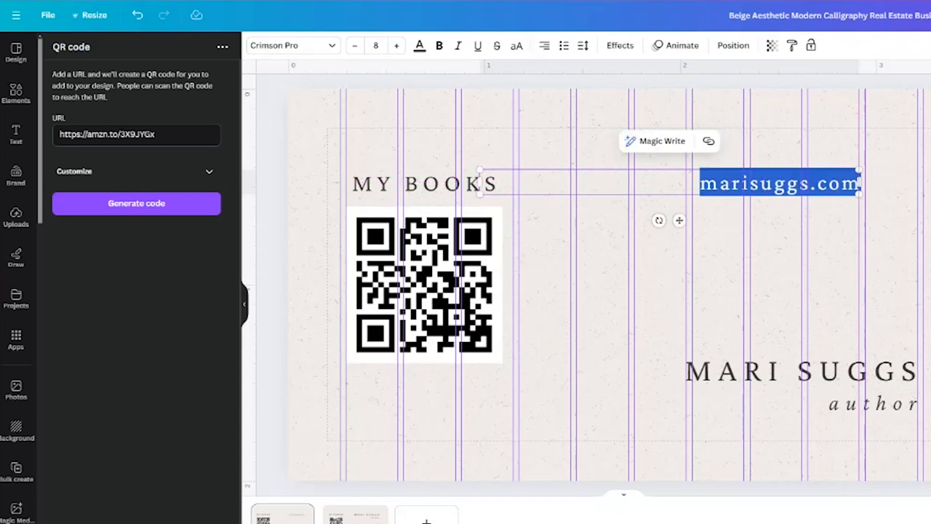
pyautogui.write('@authormari')
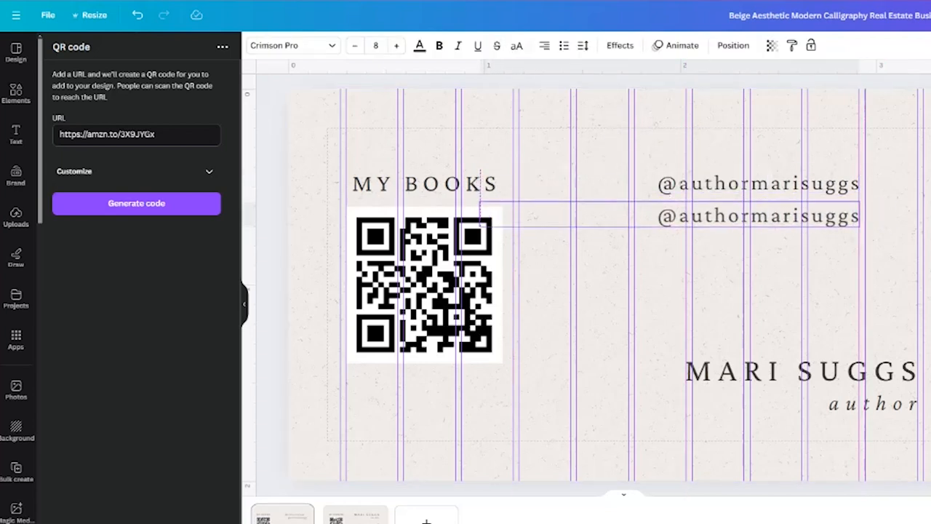
pyautogui.click(425, 284)
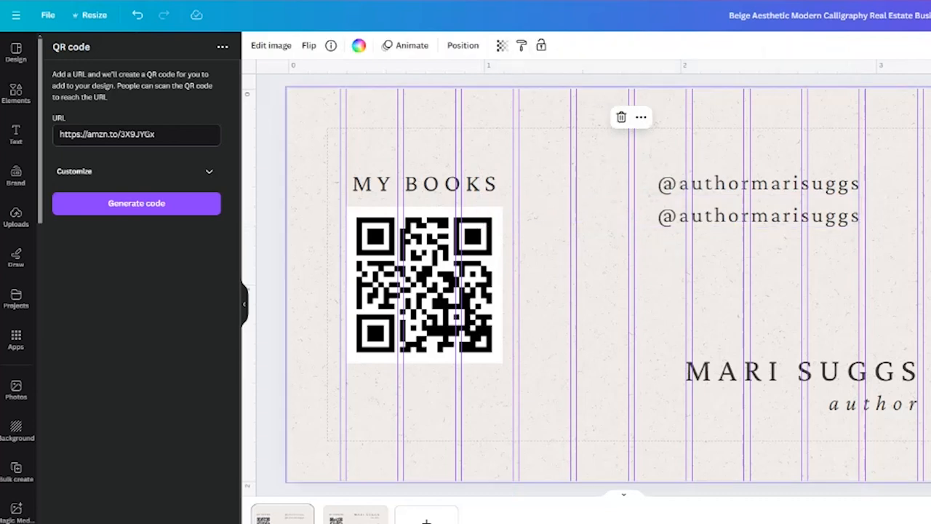
pyautogui.click(756, 183)
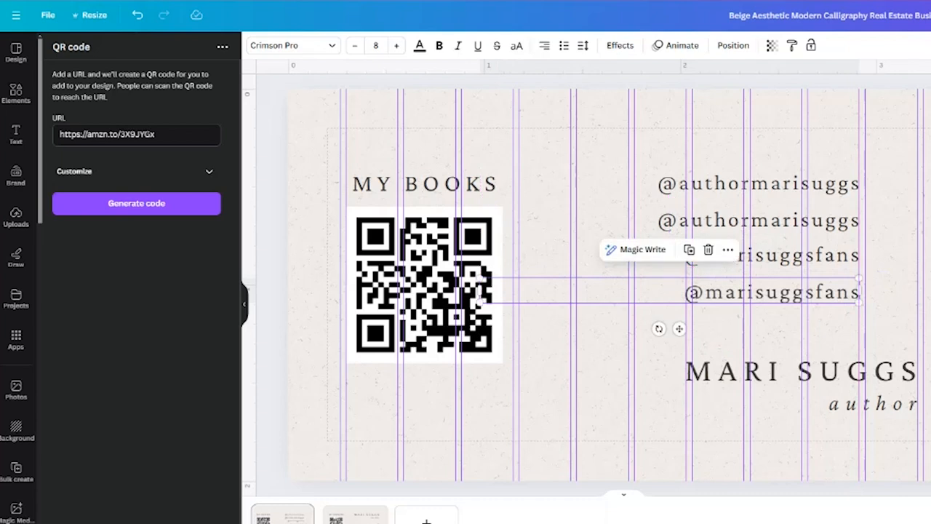
pyautogui.tripleClick(771, 291)
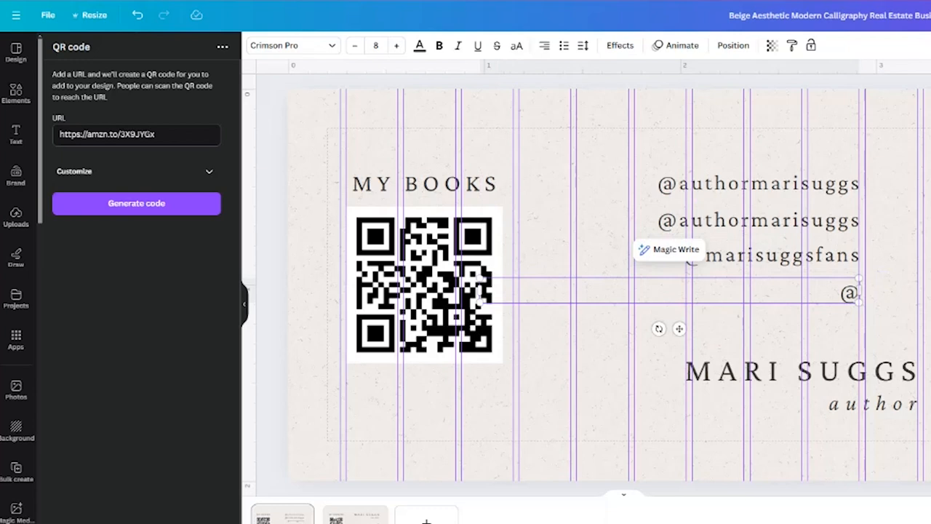
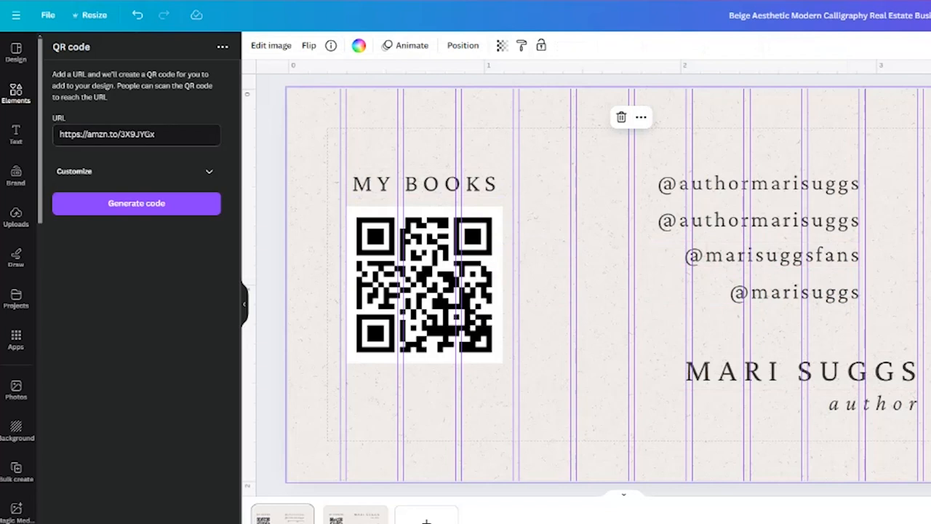
pyautogui.click(14, 93)
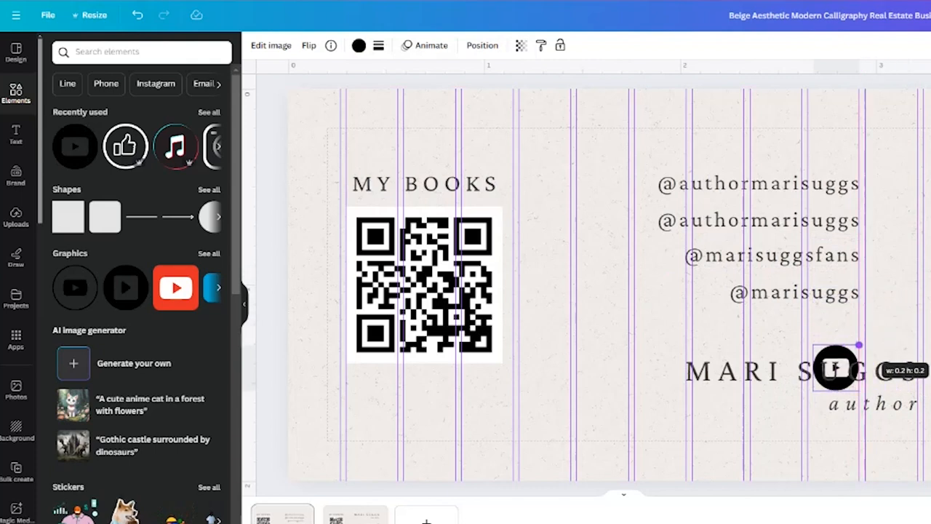
pyautogui.moveTo(836, 367); pyautogui.dragTo(887, 307)
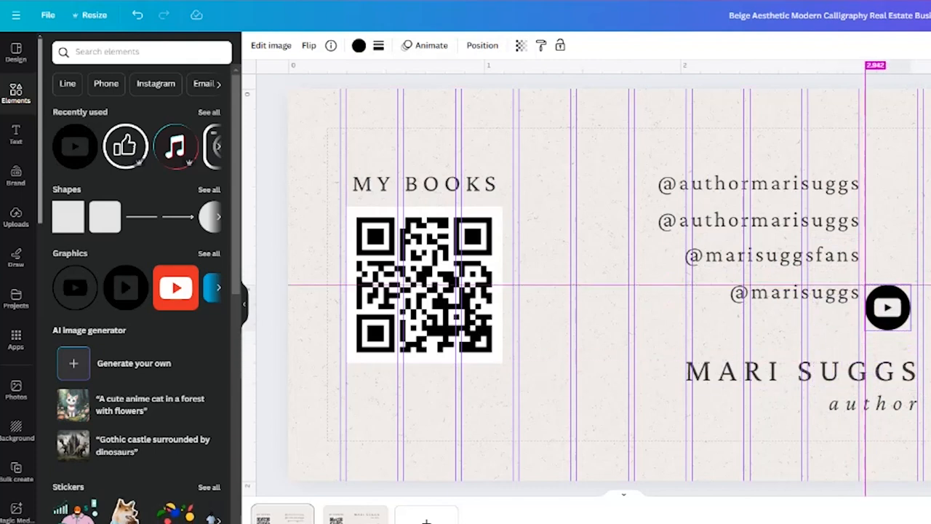
pyautogui.moveTo(887, 307); pyautogui.dragTo(888, 285)
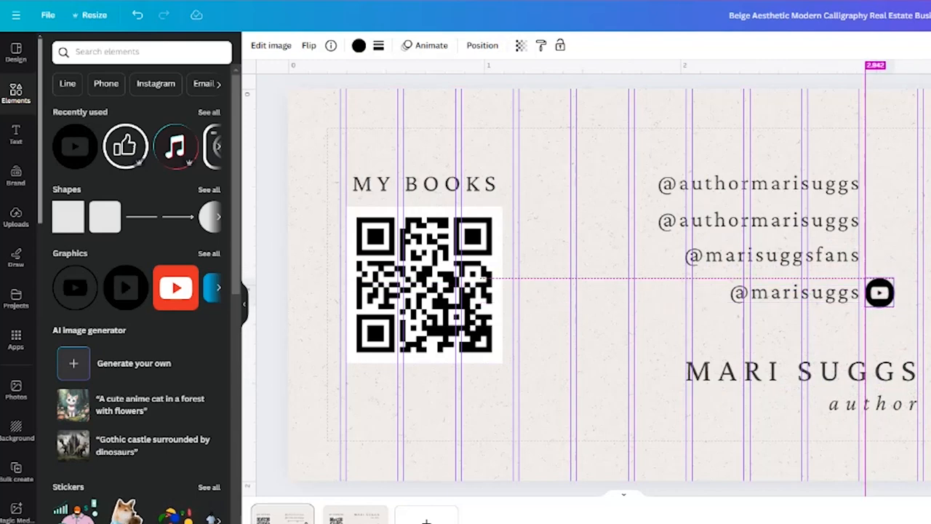
pyautogui.click(125, 146)
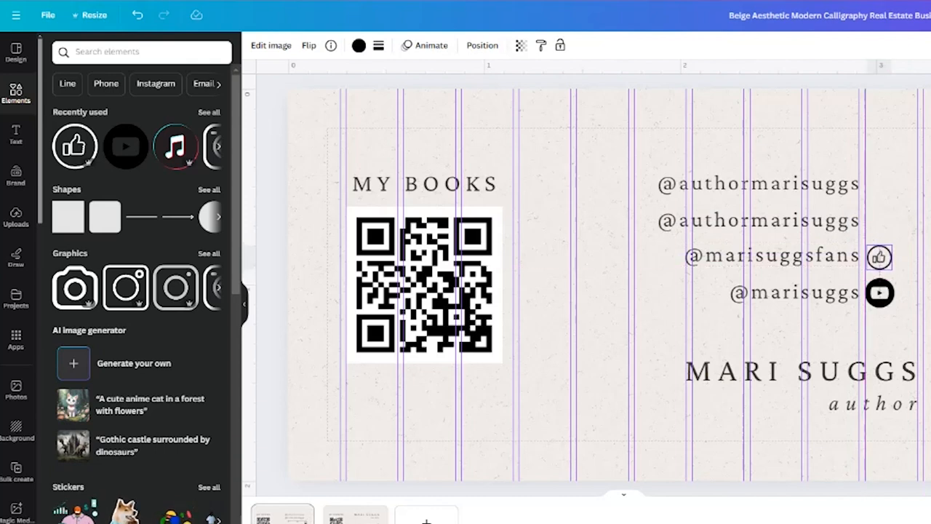
pyautogui.click(878, 294)
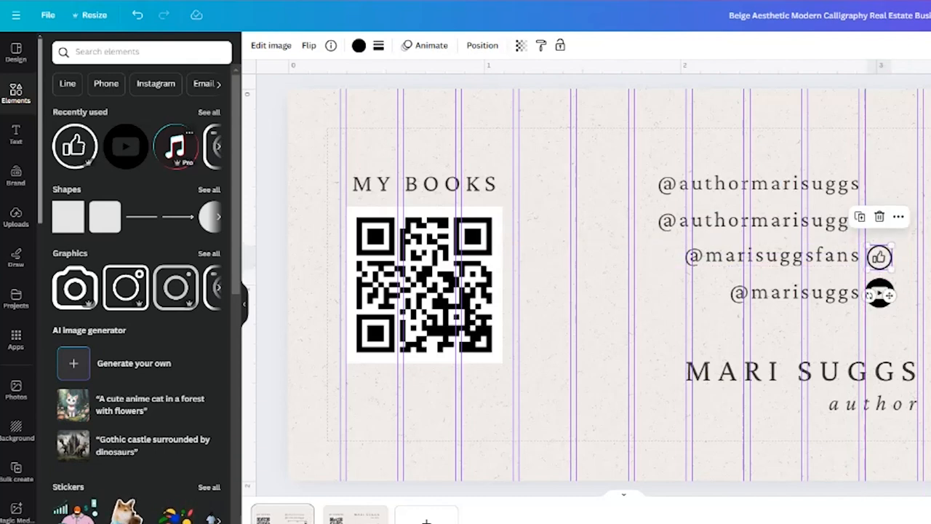
# Add TikTok and Instagram icons beside the second and first handle lines.
pyautogui.click(174, 146)
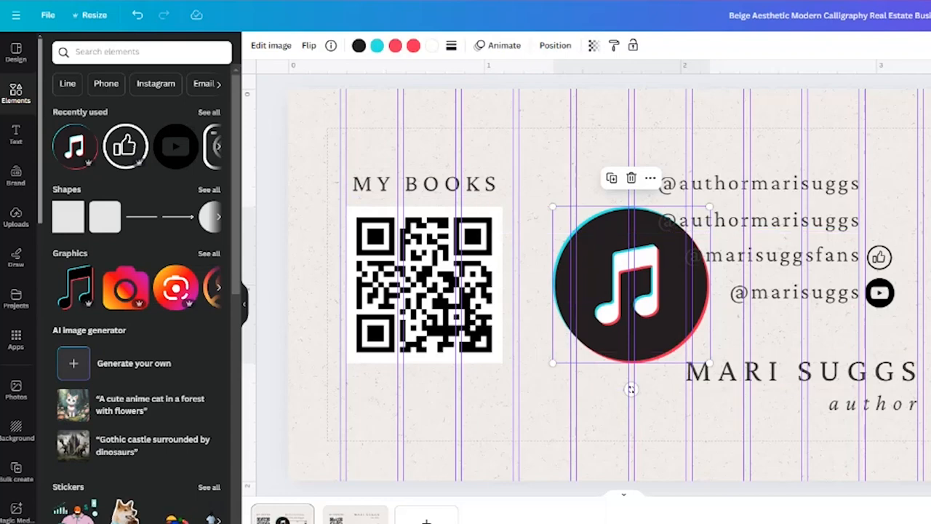
pyautogui.moveTo(629, 284); pyautogui.dragTo(895, 160)
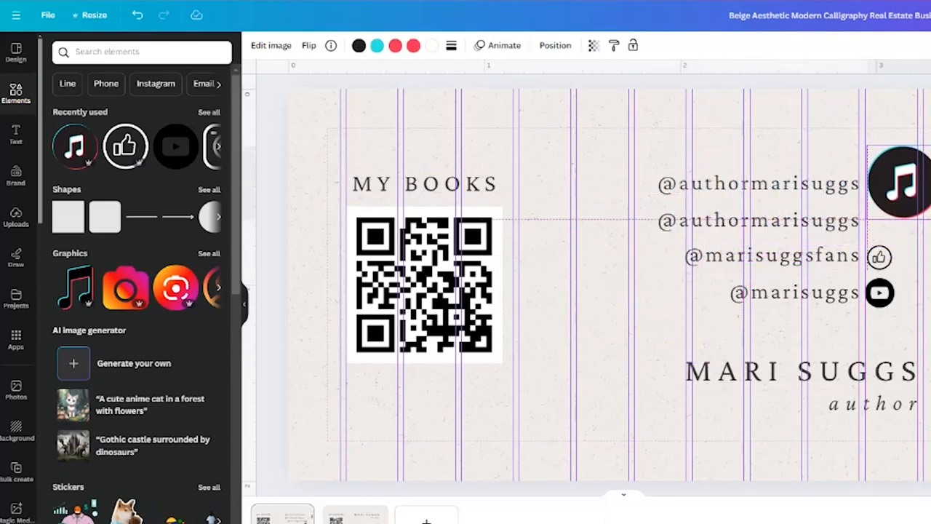
pyautogui.click(882, 203)
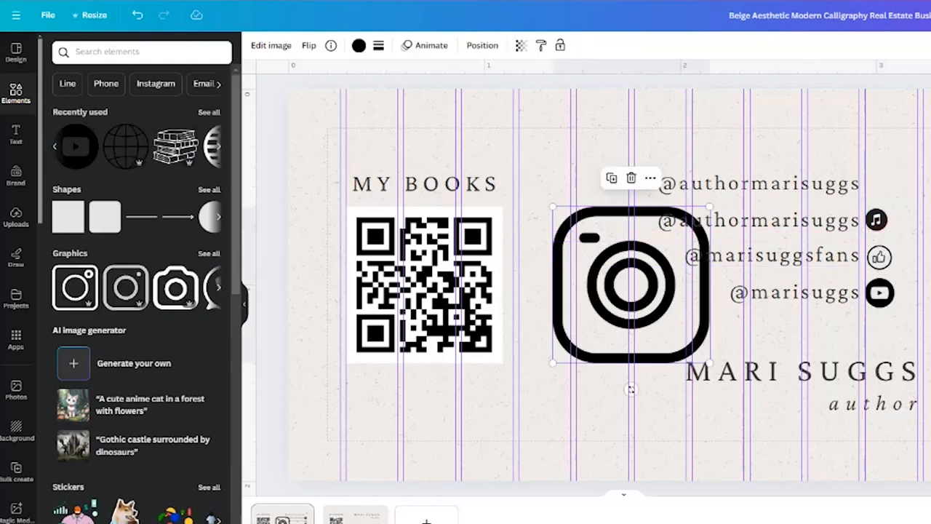
pyautogui.click(631, 177)
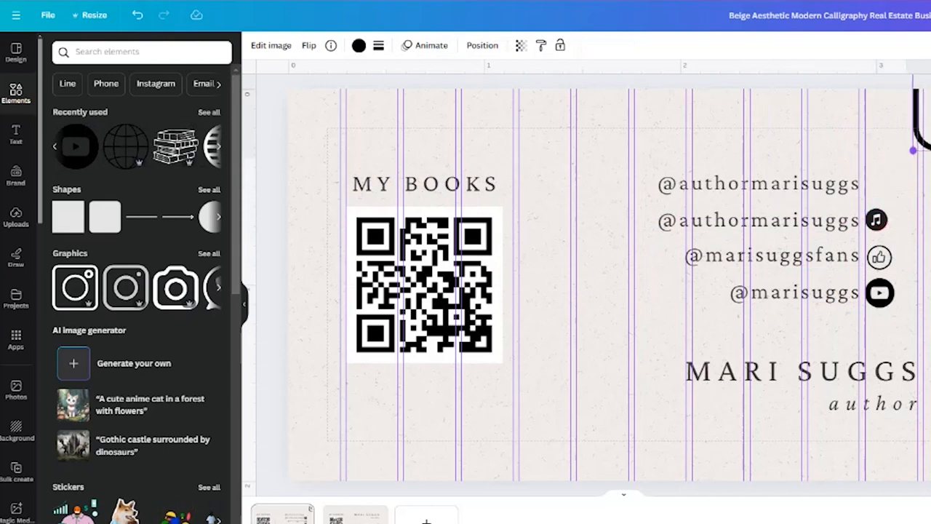
pyautogui.click(902, 175)
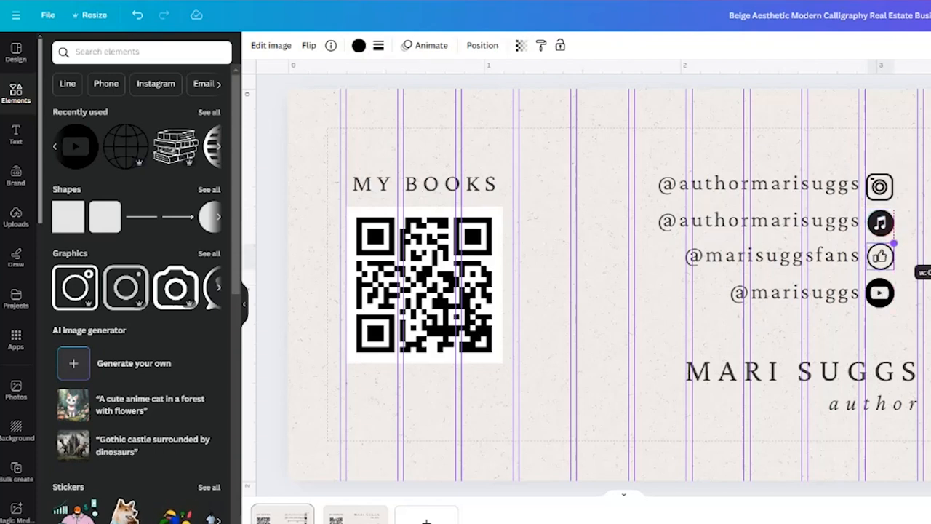
pyautogui.click(880, 256)
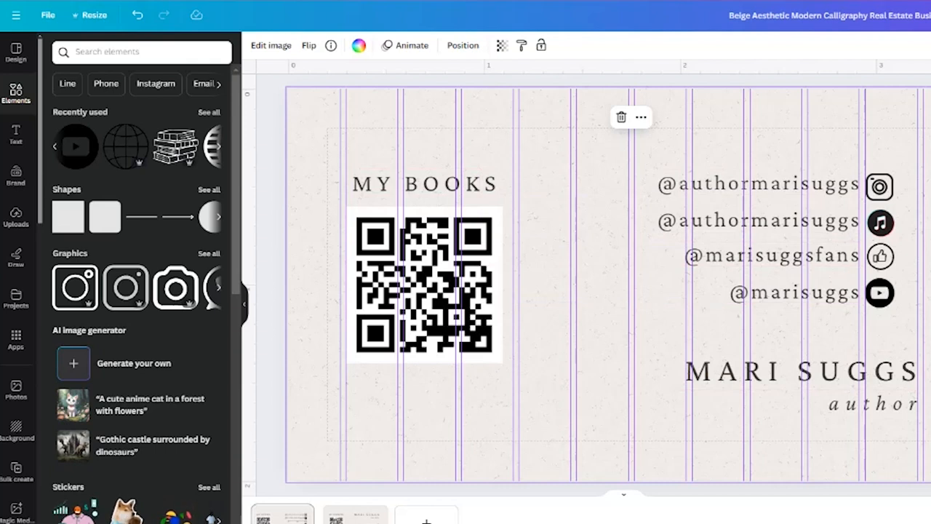
pyautogui.moveTo(358, 45)
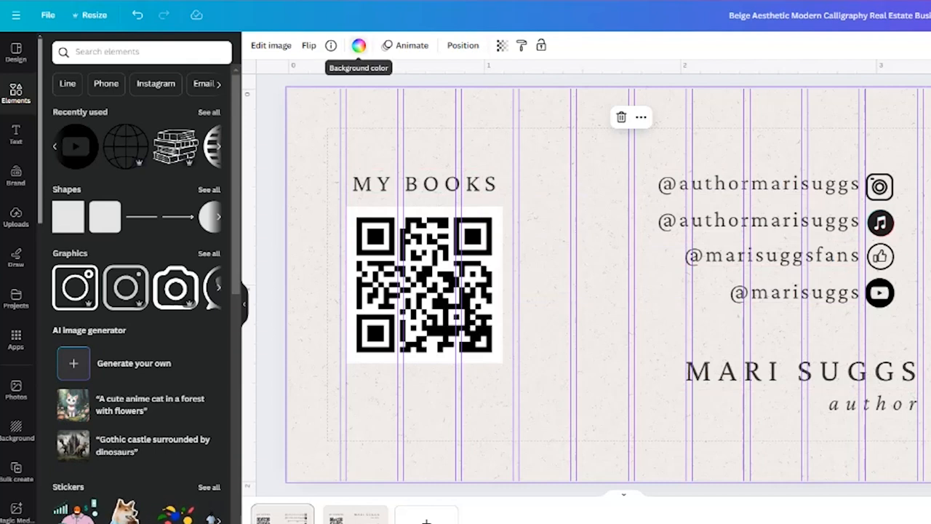
# Give the MY BOOKS side a soft pink background, turn off column guides, and move to the front page.
pyautogui.click(358, 45)
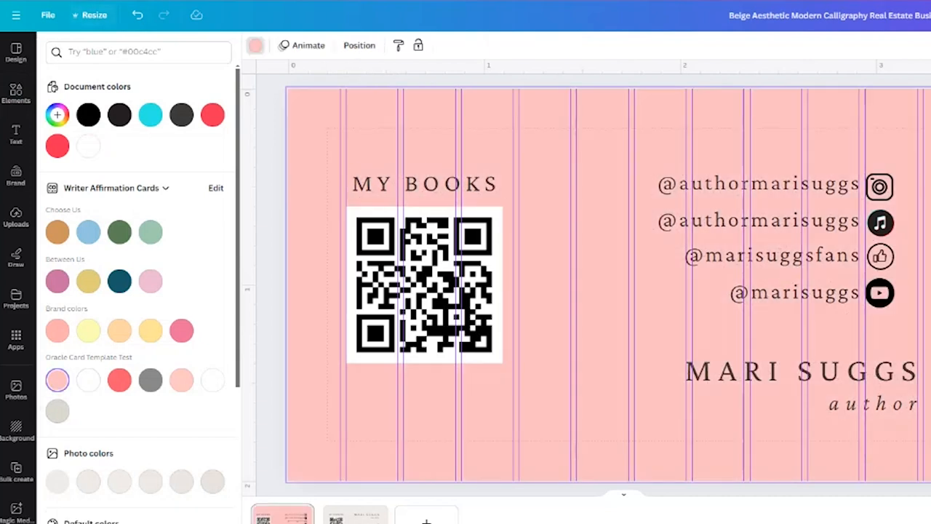
pyautogui.click(48, 14)
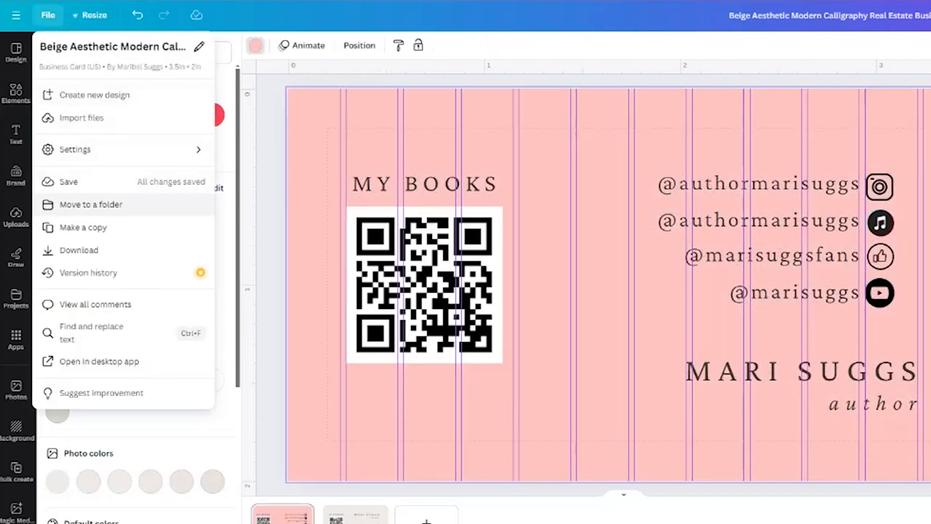
pyautogui.click(76, 148)
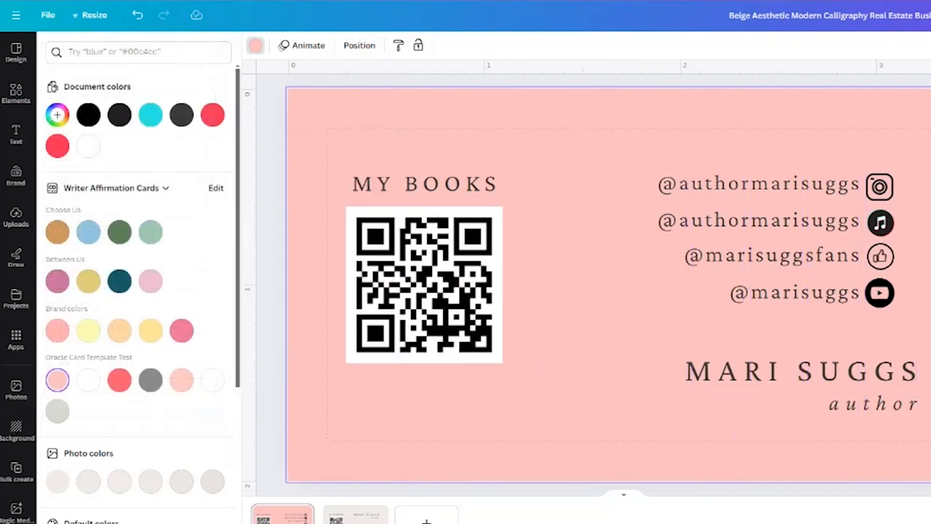
pyautogui.click(800, 371)
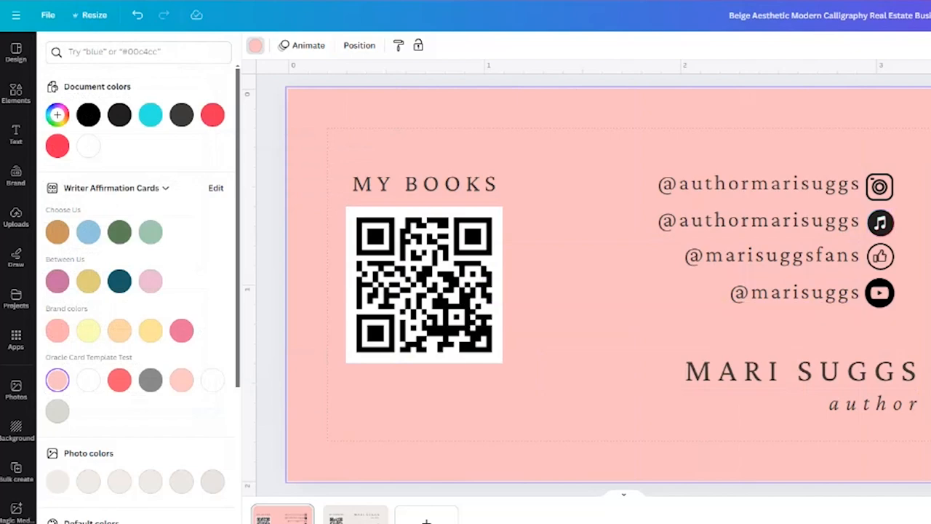
pyautogui.click(354, 512)
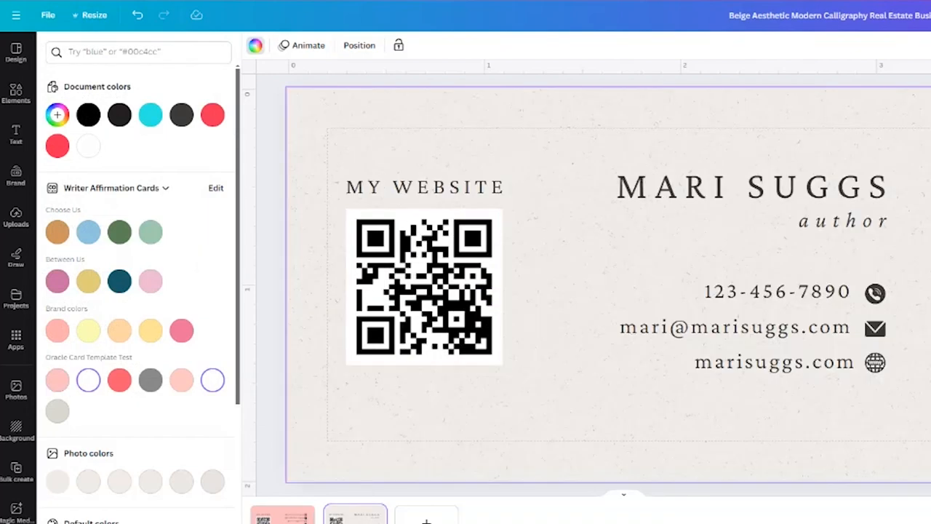
# Apply the same soft pink background to the MY WEBSITE side so both sides match.
pyautogui.click(58, 378)
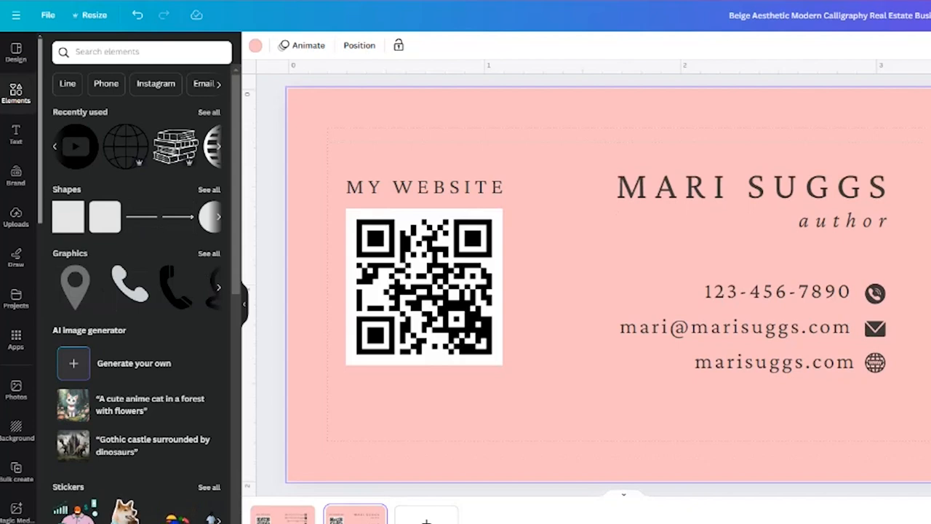
pyautogui.click(774, 360)
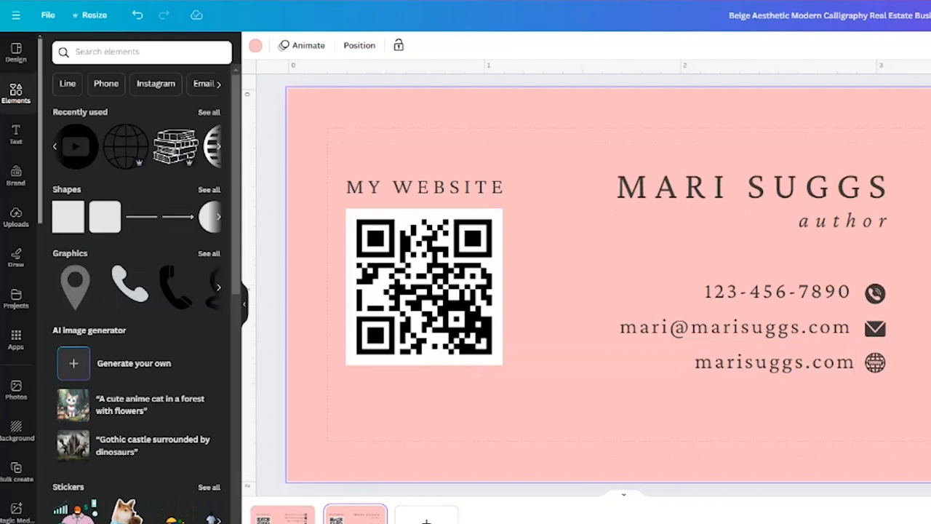
pyautogui.click(423, 286)
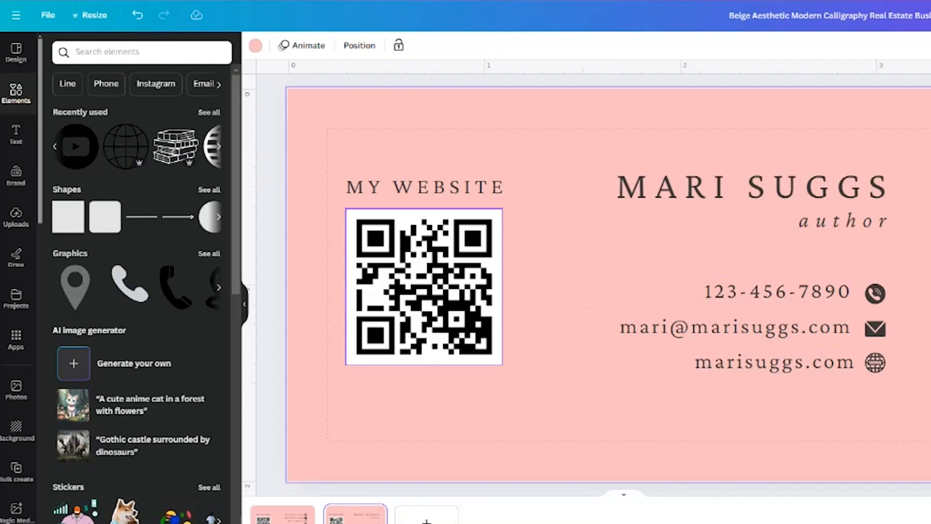
pyautogui.click(777, 291)
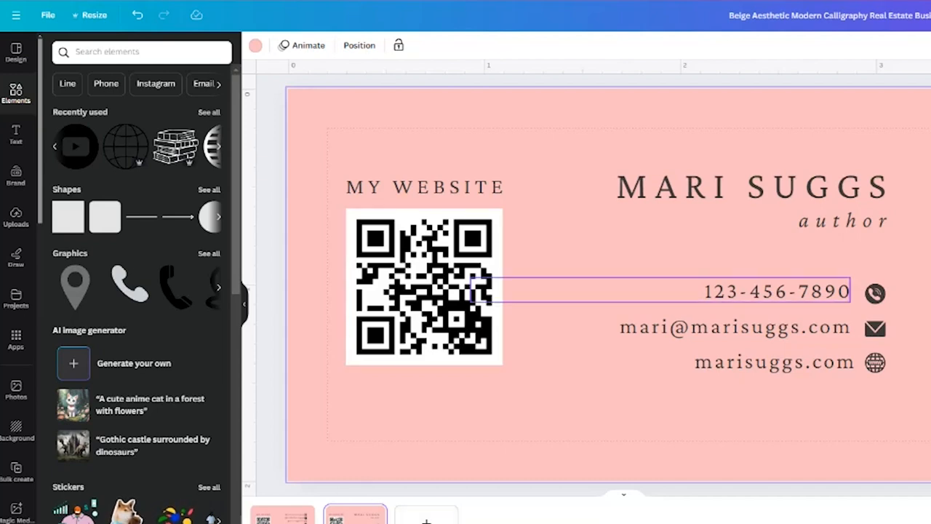
pyautogui.click(776, 291)
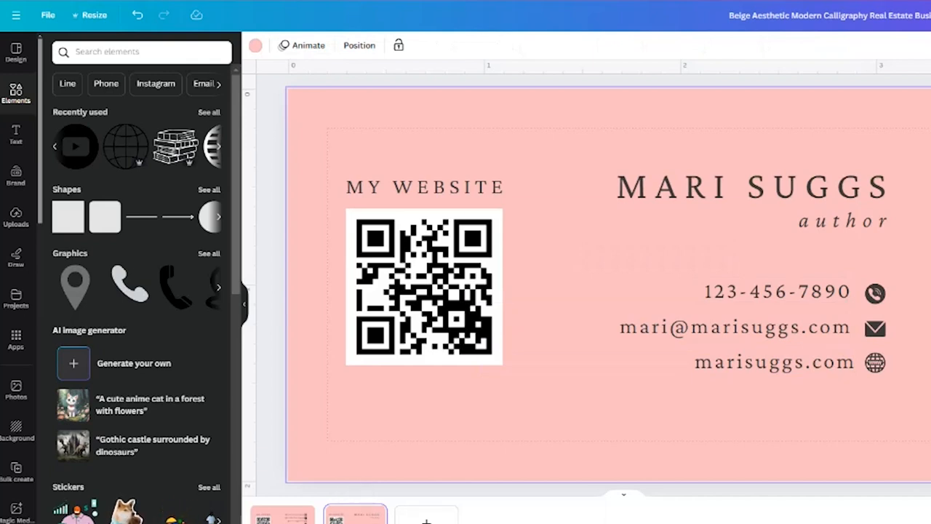
pyautogui.moveTo(282, 514)
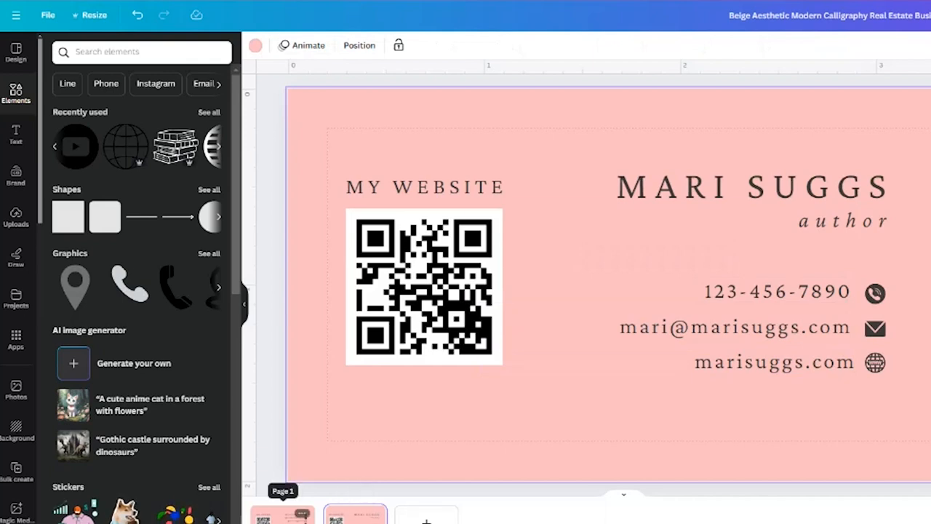